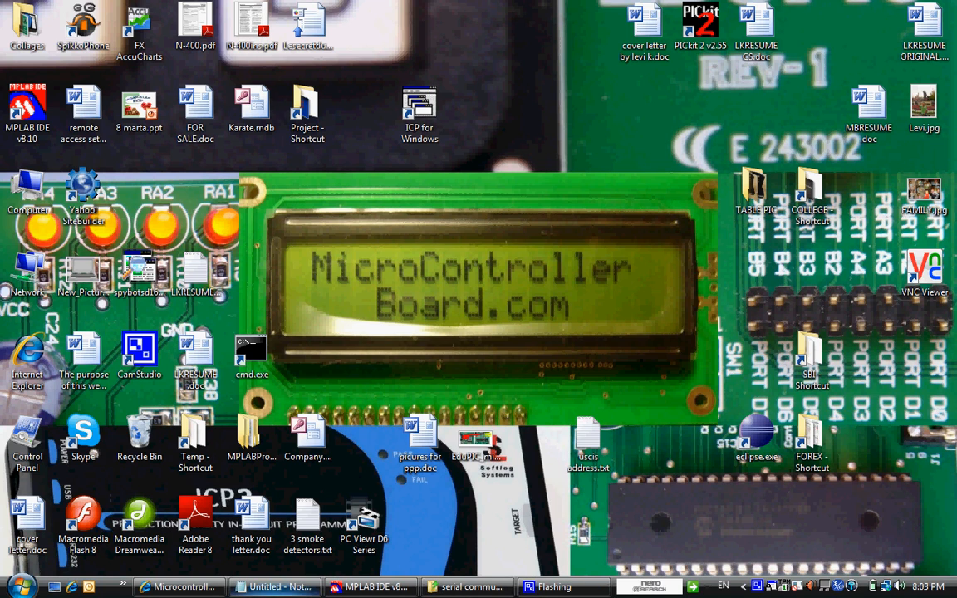
Launch MPLAB IDE v8.10 from the desktop into an empty untitled workspace.
{"action": "left_click", "coordinate": [369, 588]}
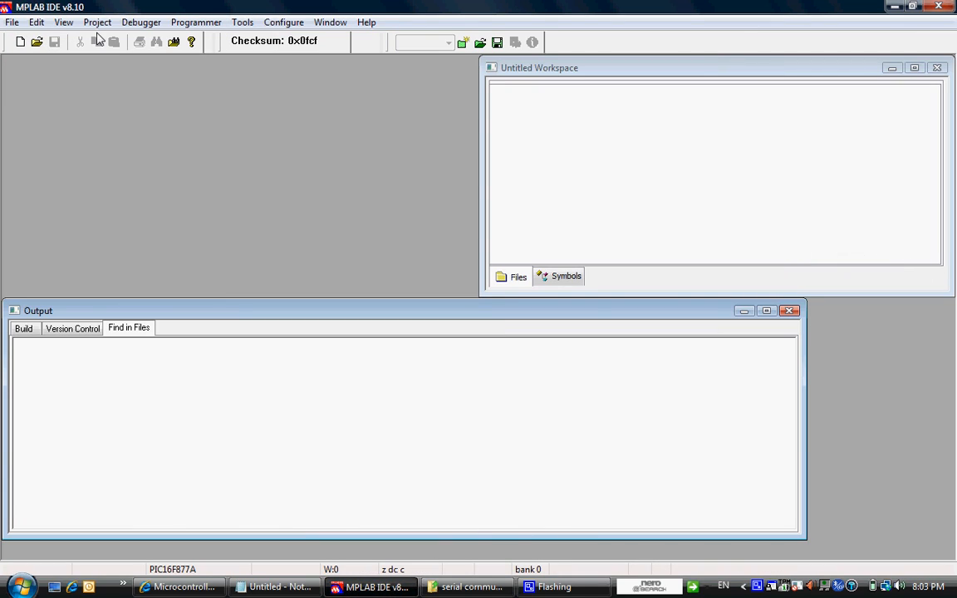
{"action": "mouse_move", "coordinate": [150, 194]}
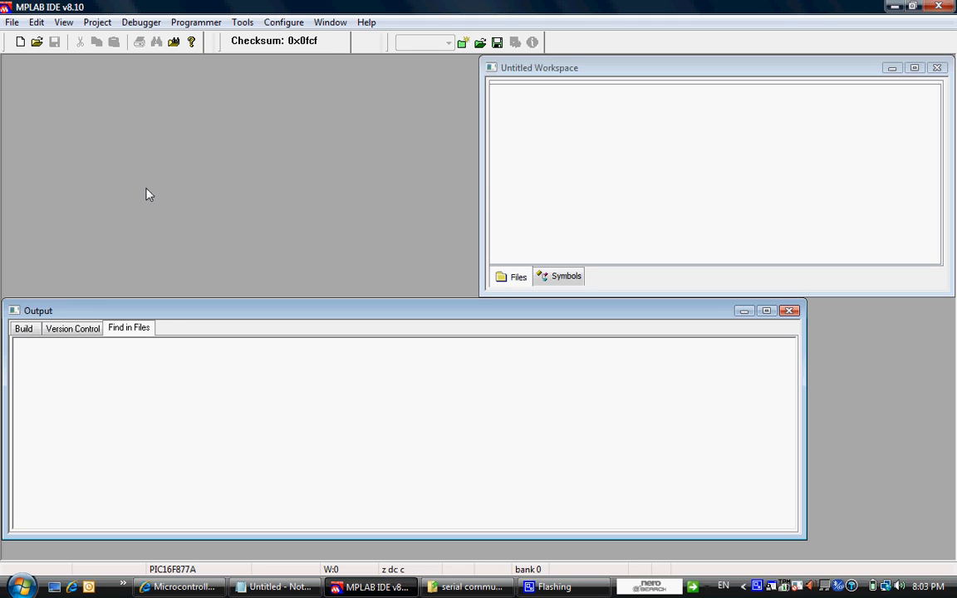
Show the Development Tools page listing MPLAB IDE, HI-TECH C compiler, programmer and board.
{"action": "left_click", "coordinate": [179, 586]}
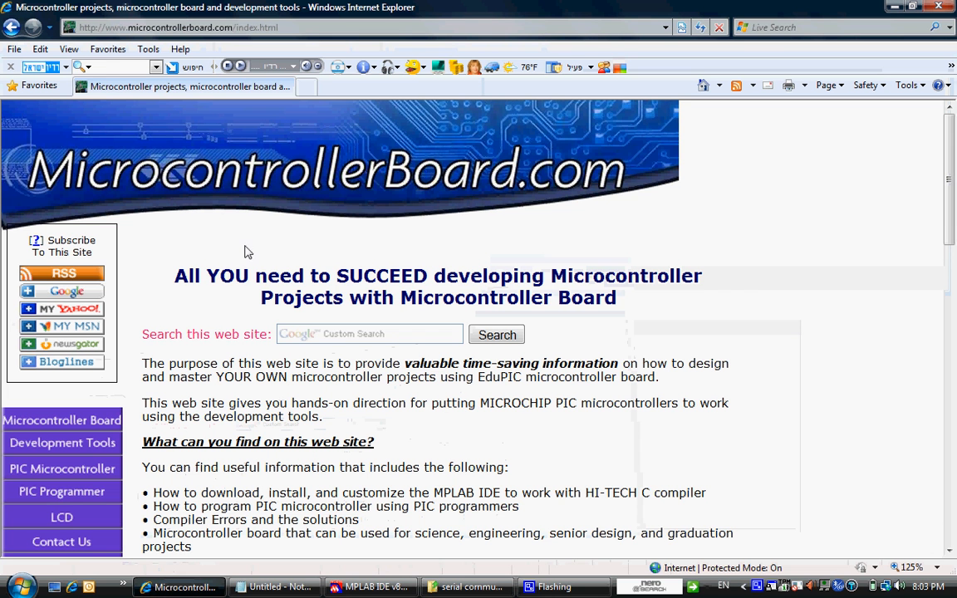
{"action": "mouse_move", "coordinate": [302, 203]}
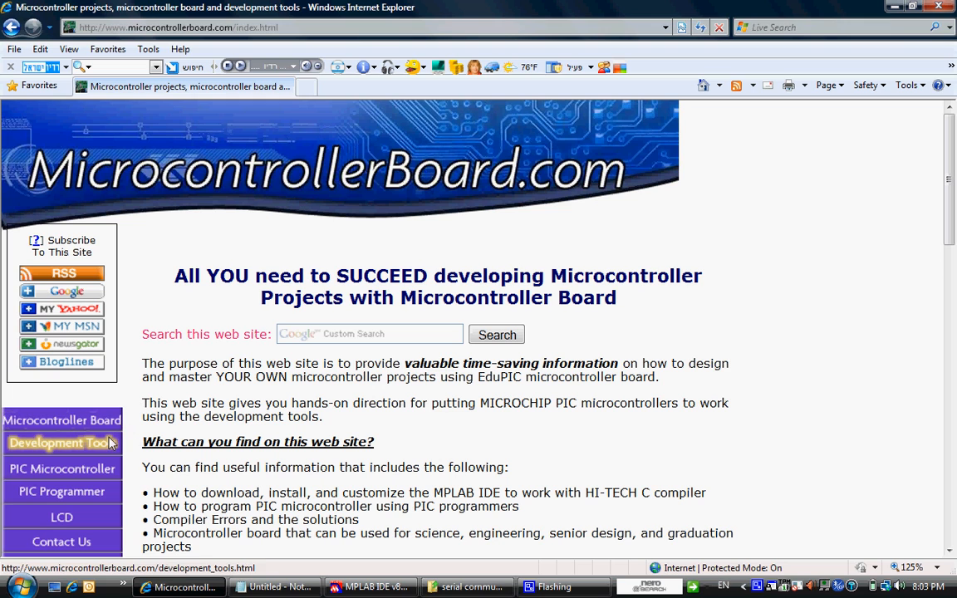
{"action": "left_click", "coordinate": [62, 442]}
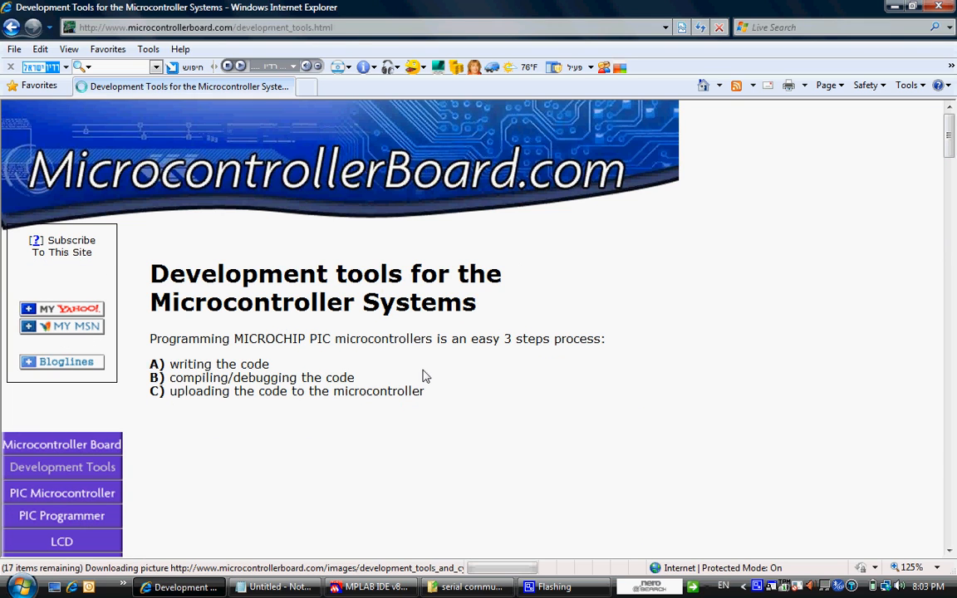
{"action": "scroll", "scroll_direction": "down", "scroll_amount": 3}
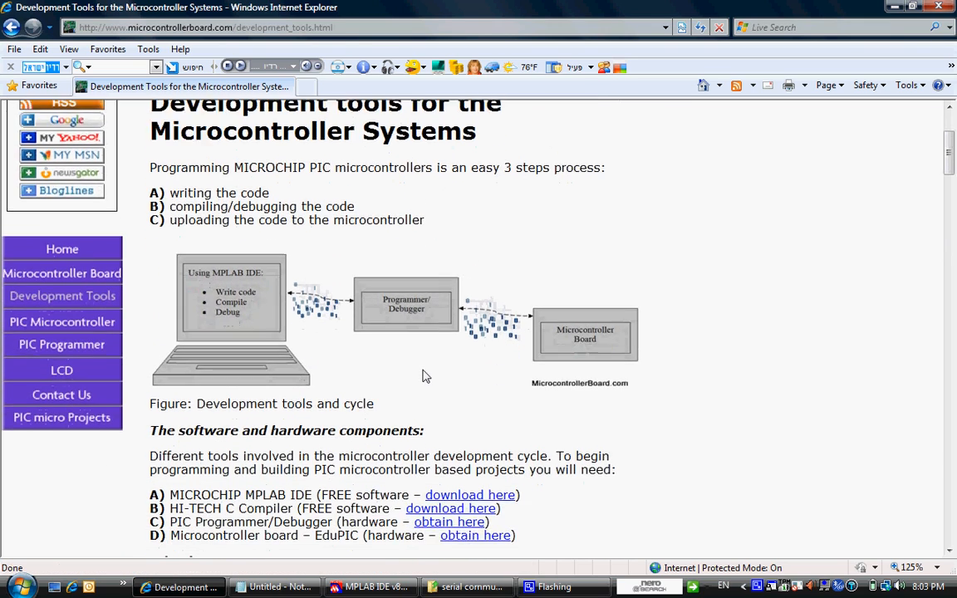
{"action": "scroll", "scroll_direction": "down", "scroll_amount": 3}
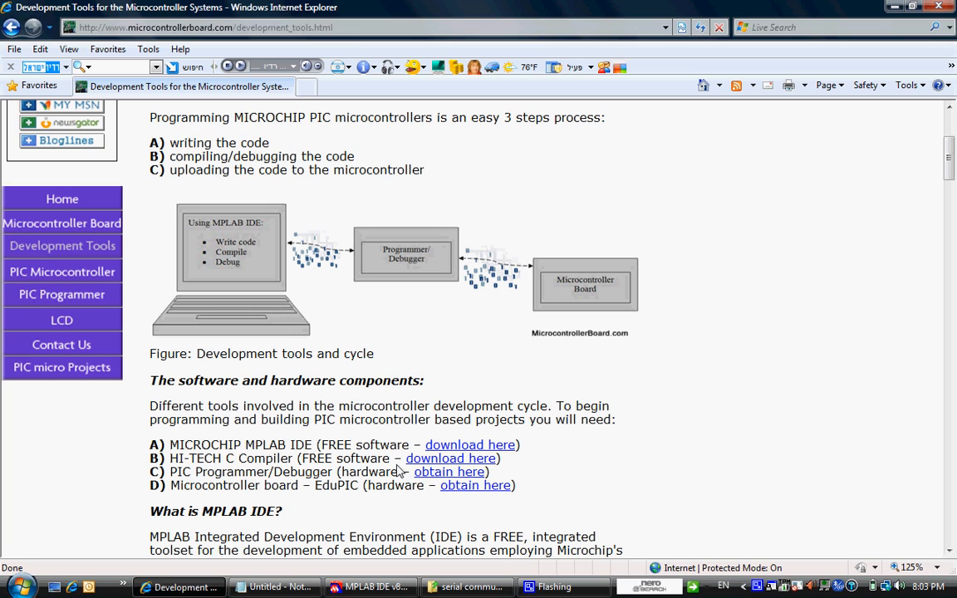
{"action": "mouse_move", "coordinate": [439, 472]}
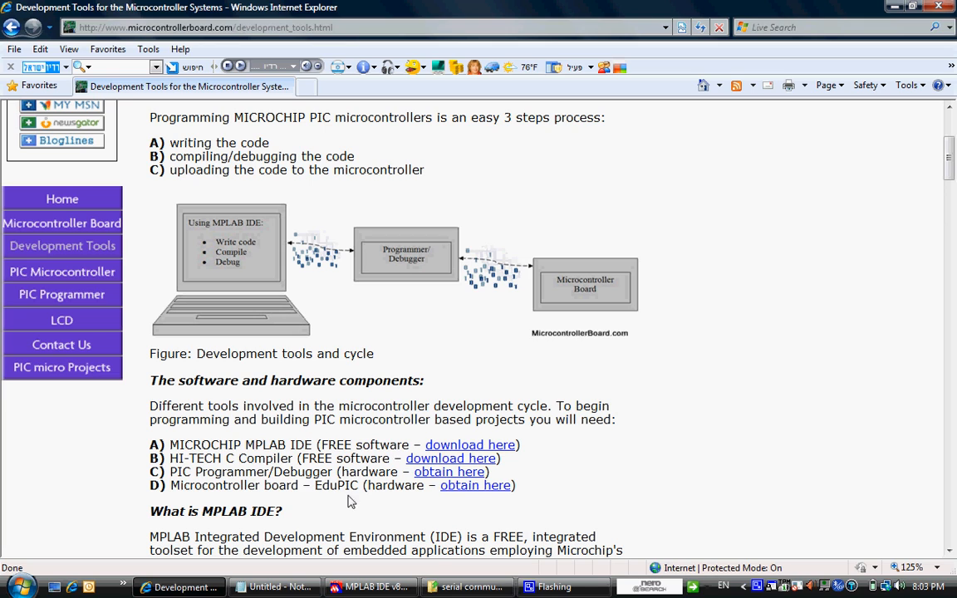
Start the Project Wizard and keep PIC16F877A as the device at Step One.
{"action": "left_click", "coordinate": [369, 586]}
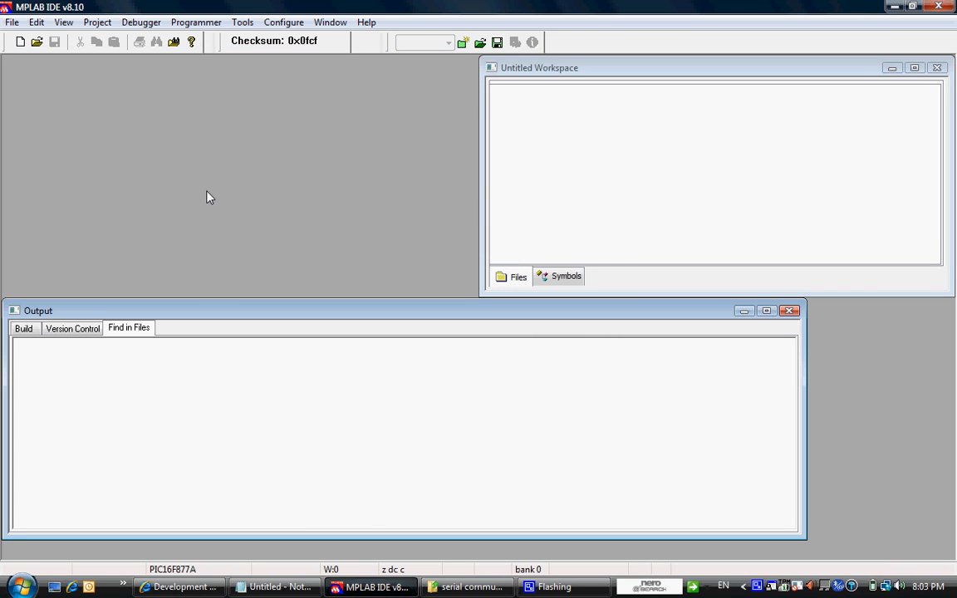
{"action": "mouse_move", "coordinate": [96, 24]}
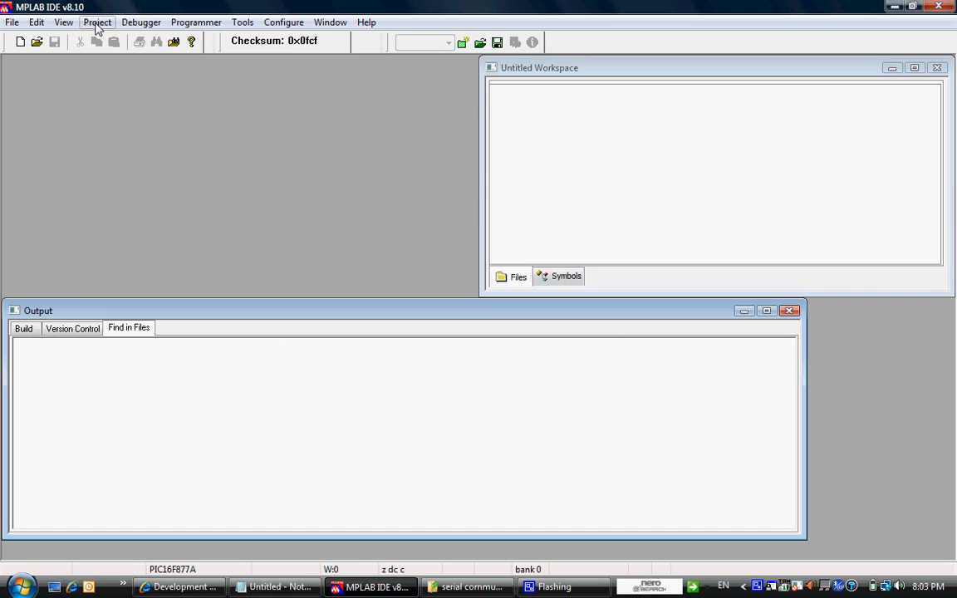
{"action": "left_click", "coordinate": [97, 21]}
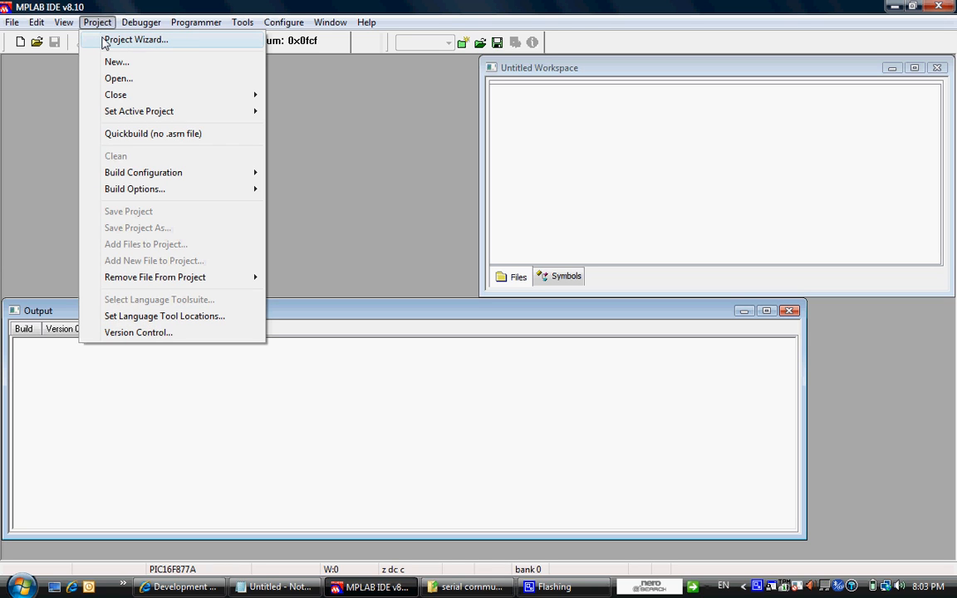
{"action": "left_click", "coordinate": [136, 40]}
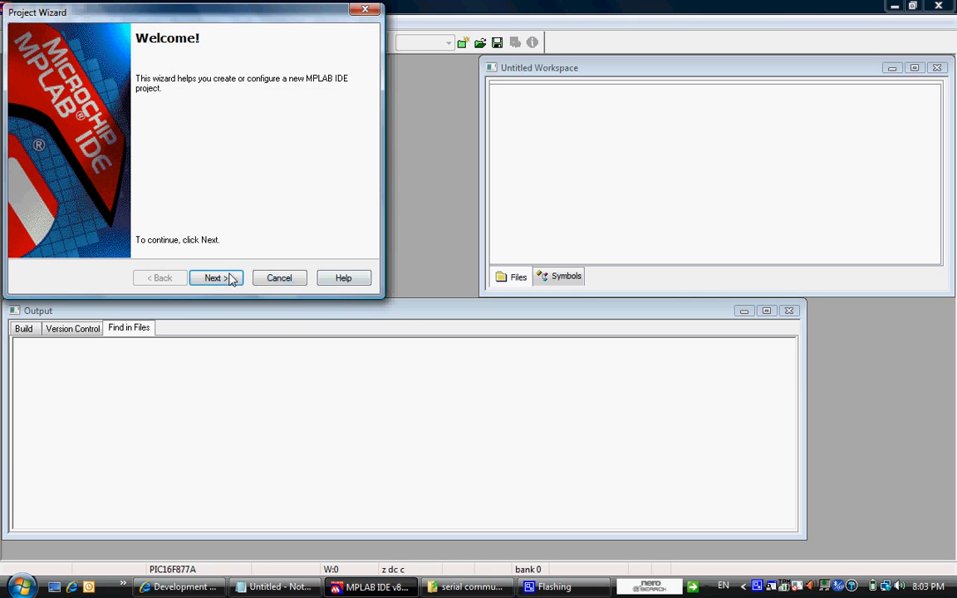
{"action": "left_click", "coordinate": [214, 278]}
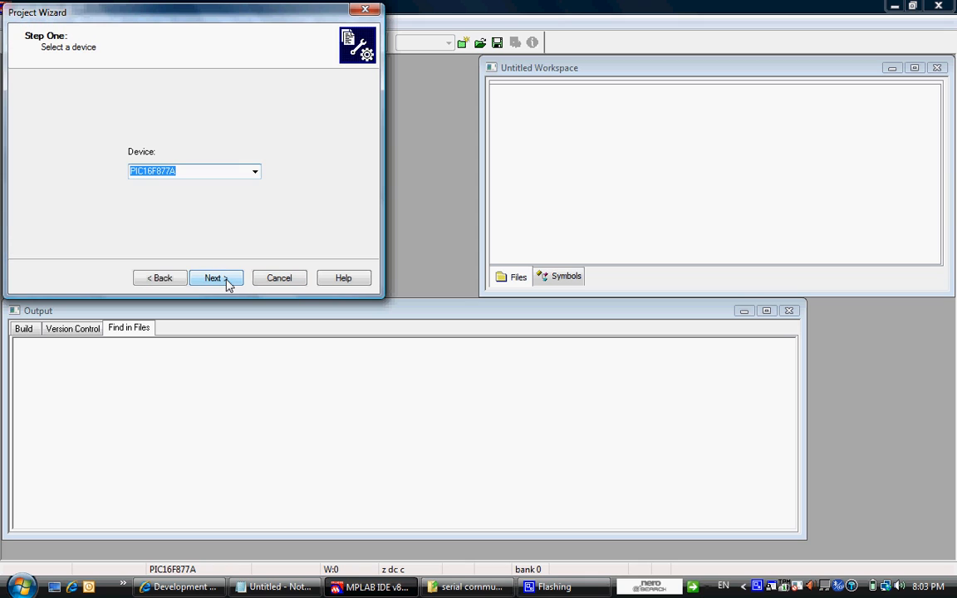
{"action": "left_click", "coordinate": [256, 171]}
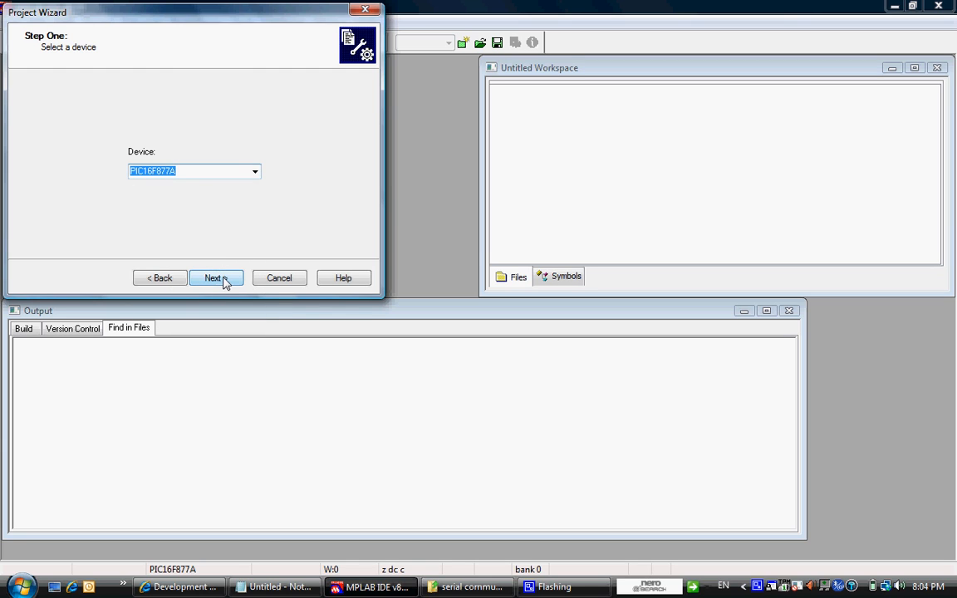
Select HI-TECH Universal ToolSuite as the active toolsuite and continue to Step Three.
{"action": "left_click", "coordinate": [216, 277]}
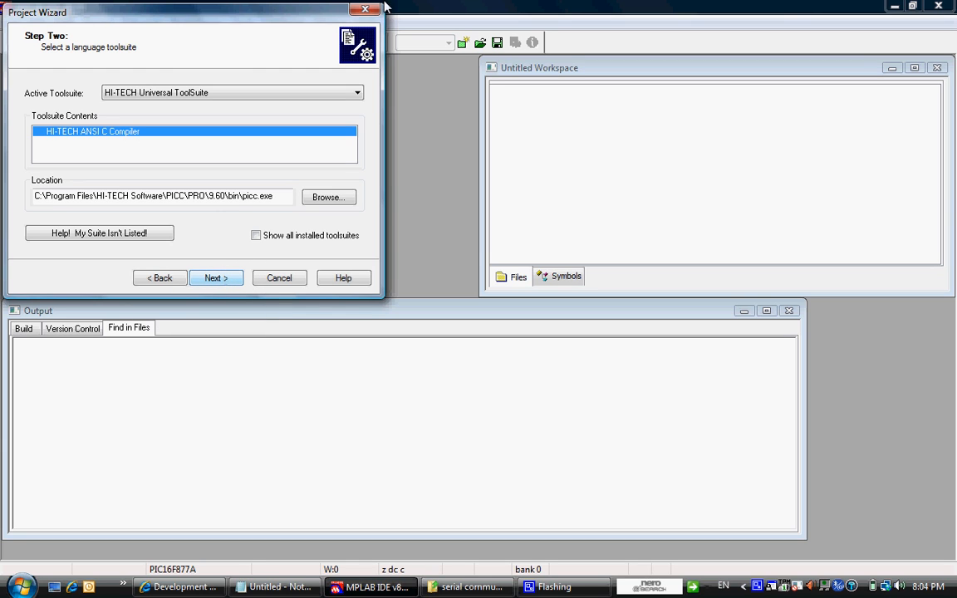
{"action": "left_click", "coordinate": [357, 93]}
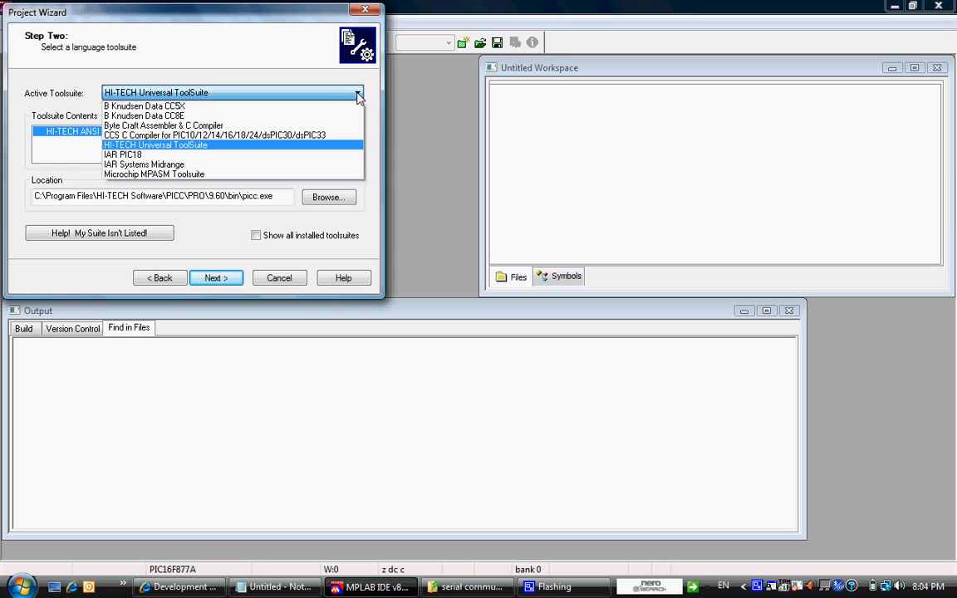
{"action": "mouse_move", "coordinate": [214, 155]}
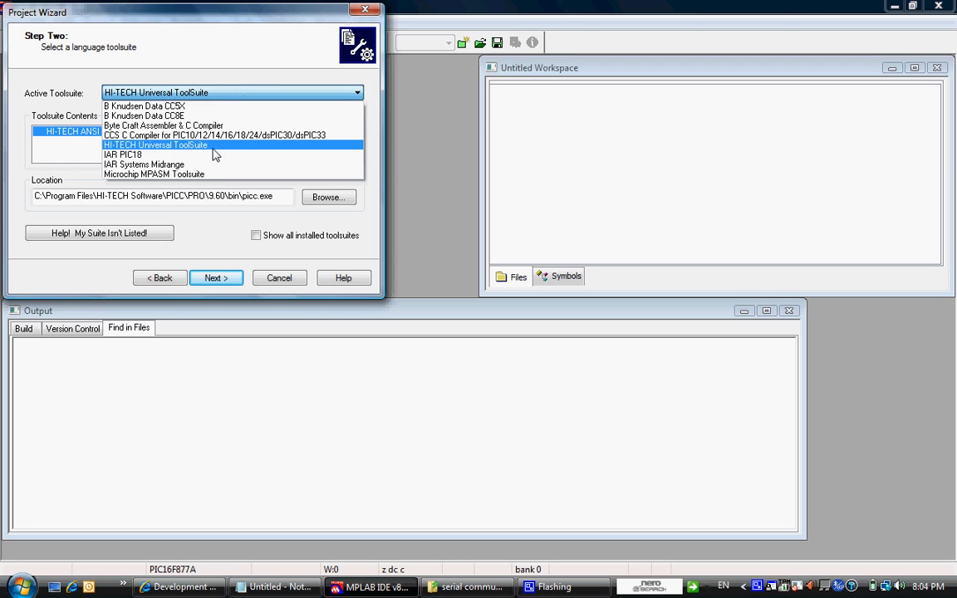
{"action": "left_click", "coordinate": [157, 144]}
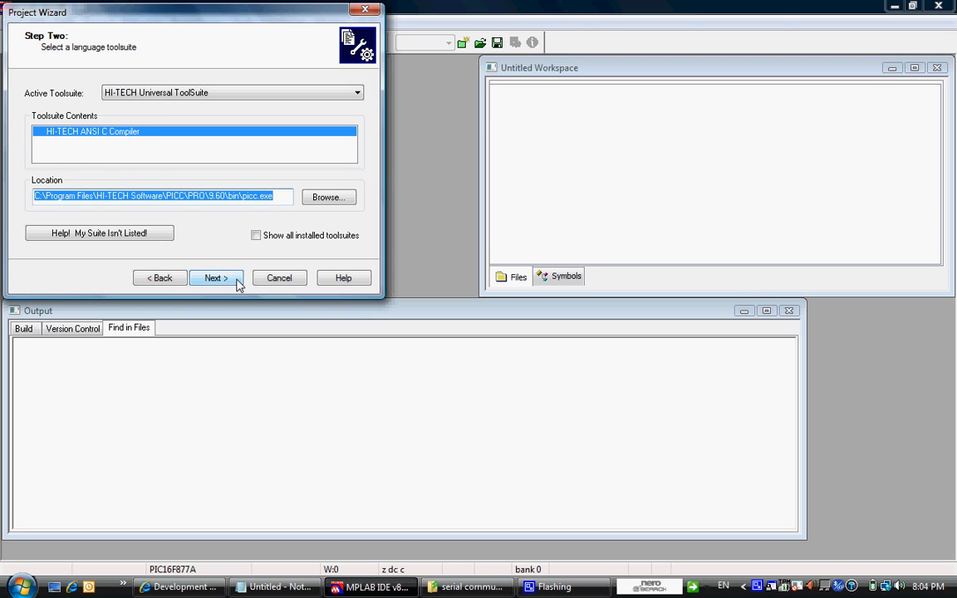
{"action": "left_click", "coordinate": [216, 277]}
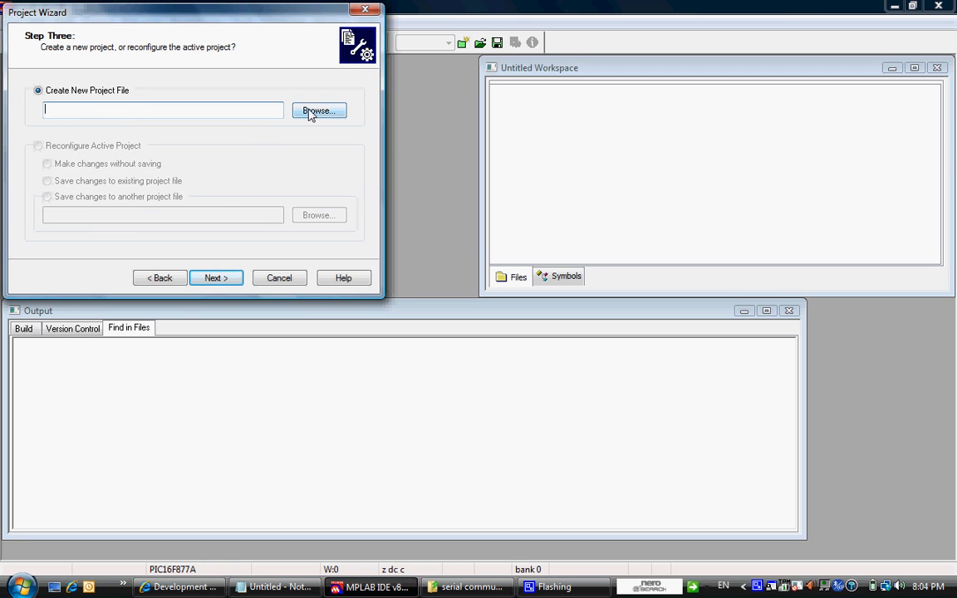
Save the new project file as serial_comm in the MPLABProjects serial communication folder.
{"action": "left_click", "coordinate": [319, 110]}
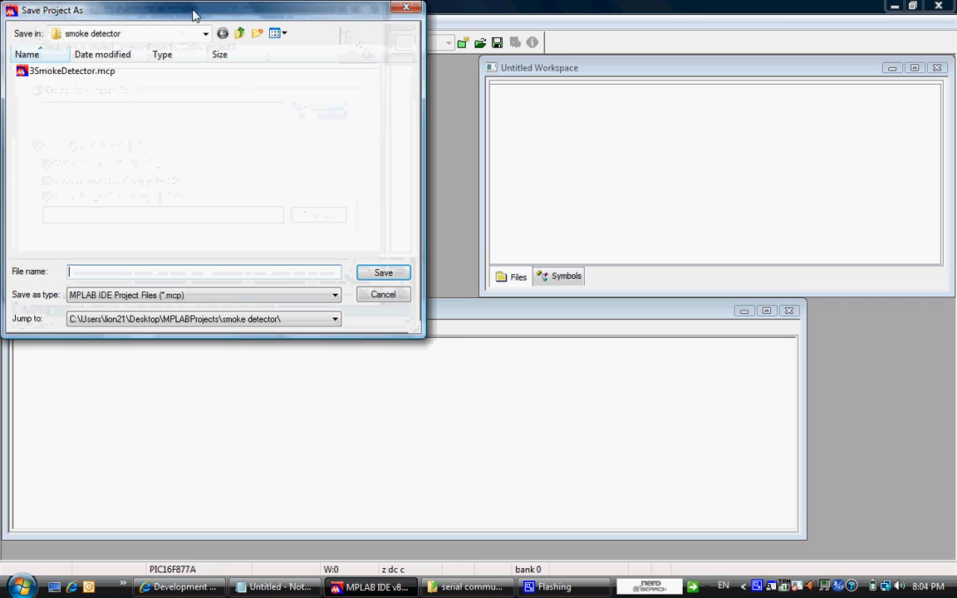
{"action": "left_click", "coordinate": [204, 33]}
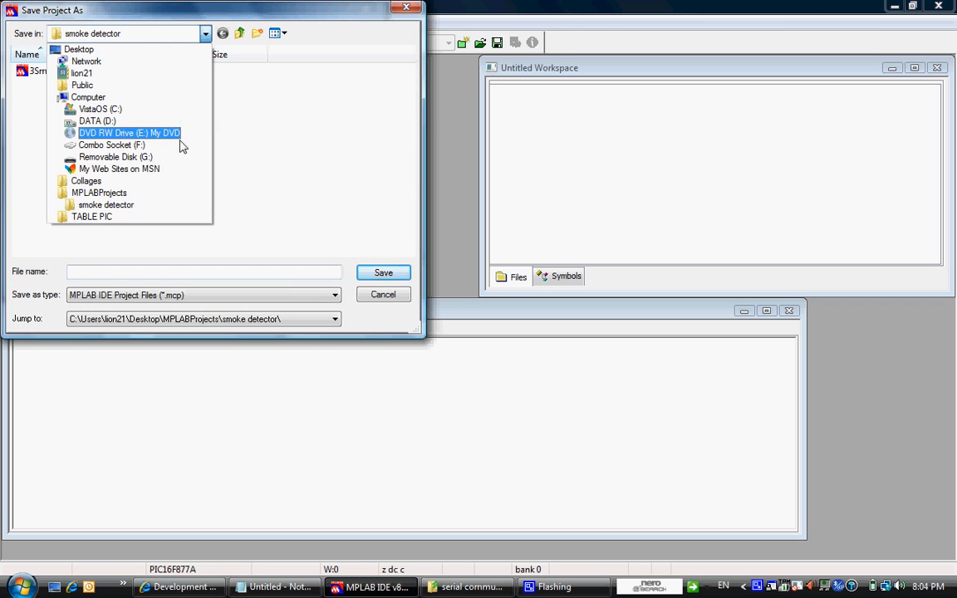
{"action": "left_click", "coordinate": [100, 192]}
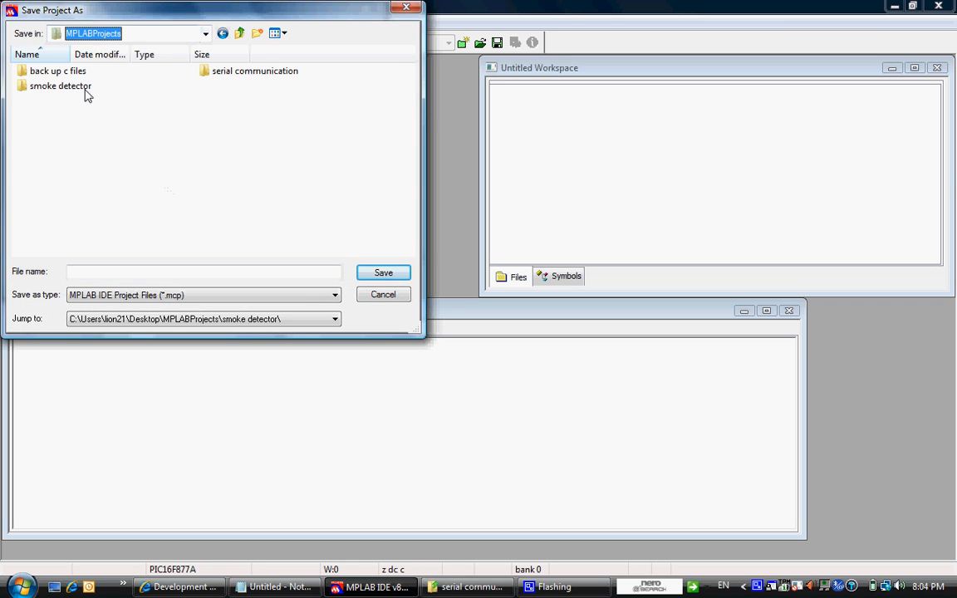
{"action": "mouse_move", "coordinate": [60, 87]}
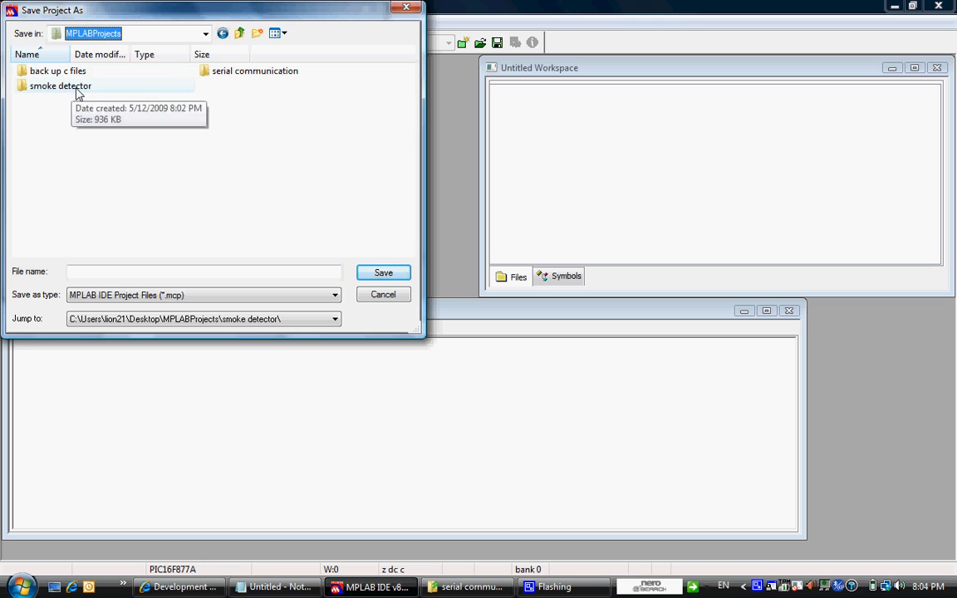
{"action": "double_click", "coordinate": [254, 70]}
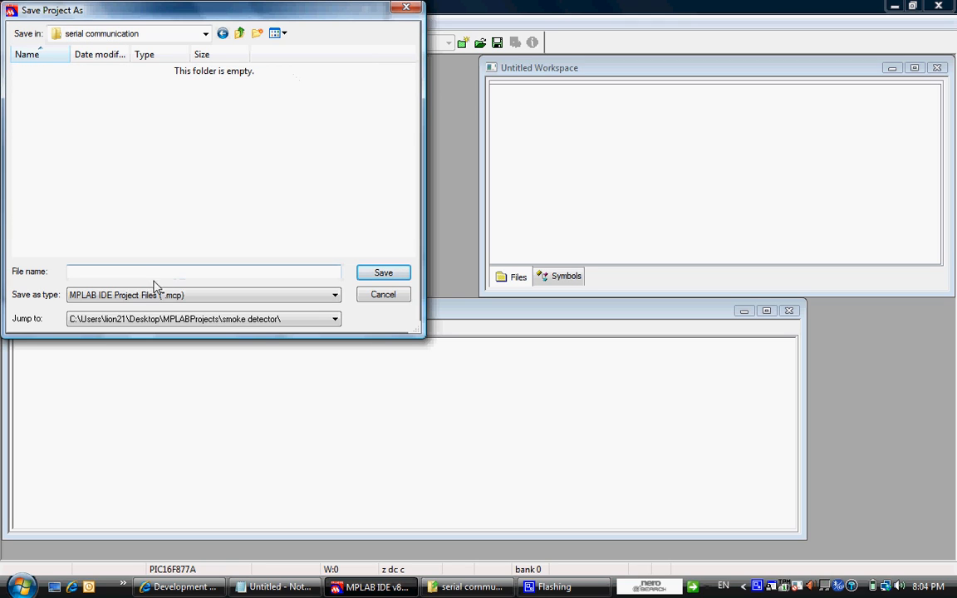
{"action": "type", "text": "serial"}
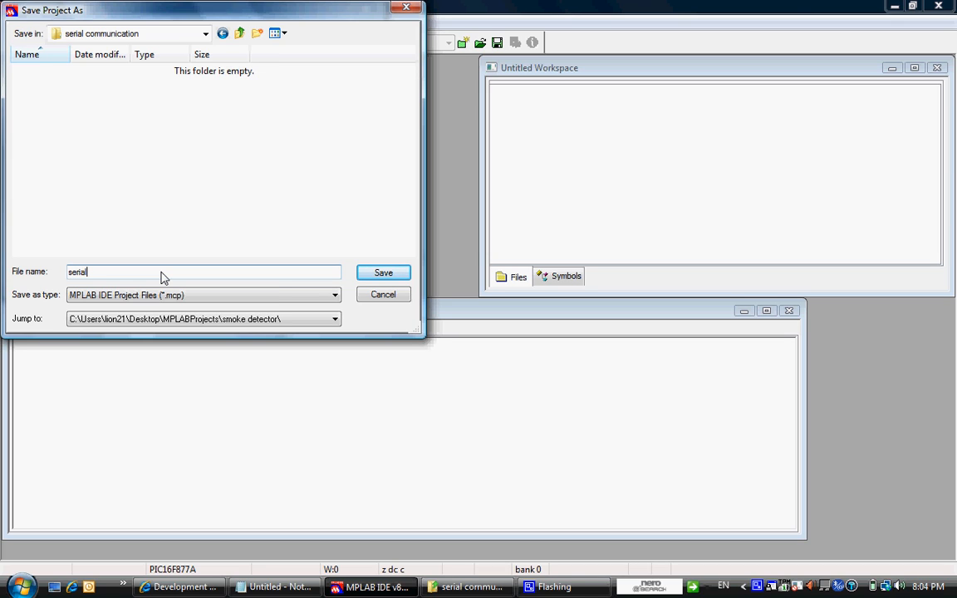
{"action": "type", "text": "_comm"}
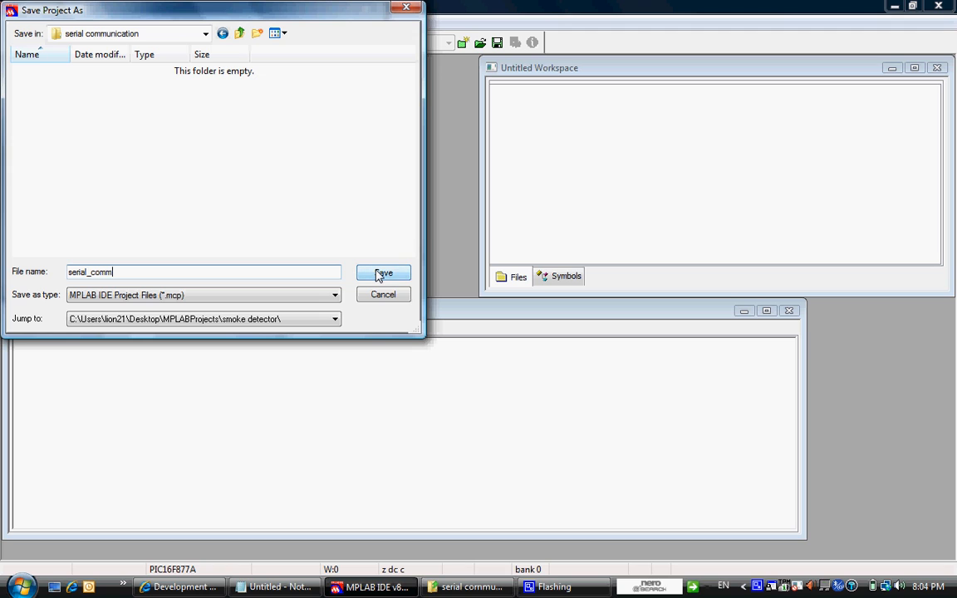
{"action": "left_click", "coordinate": [382, 272]}
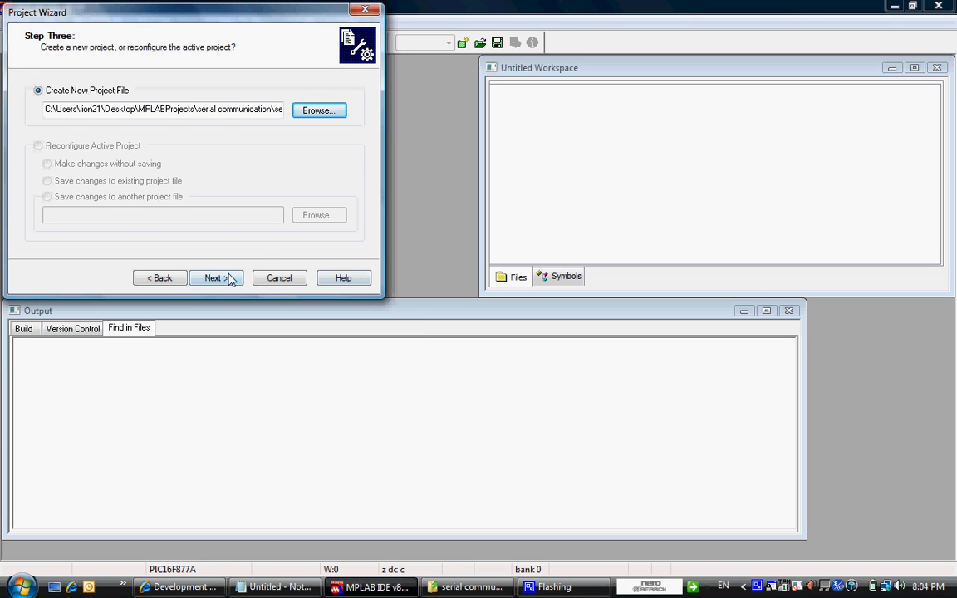
Skip adding existing files and finish creating the serial_comm project from the Summary page.
{"action": "left_click", "coordinate": [213, 277]}
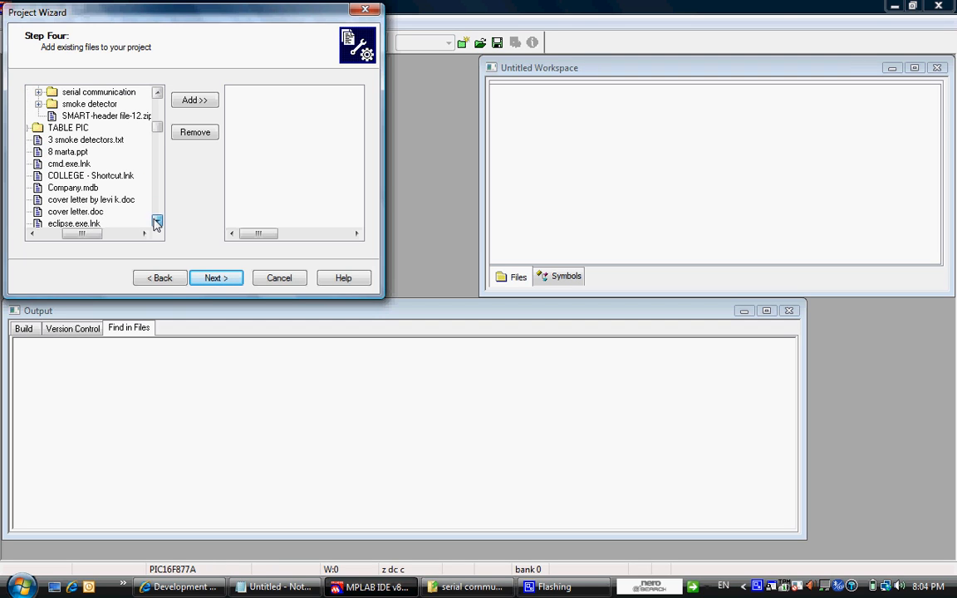
{"action": "left_click", "coordinate": [69, 164]}
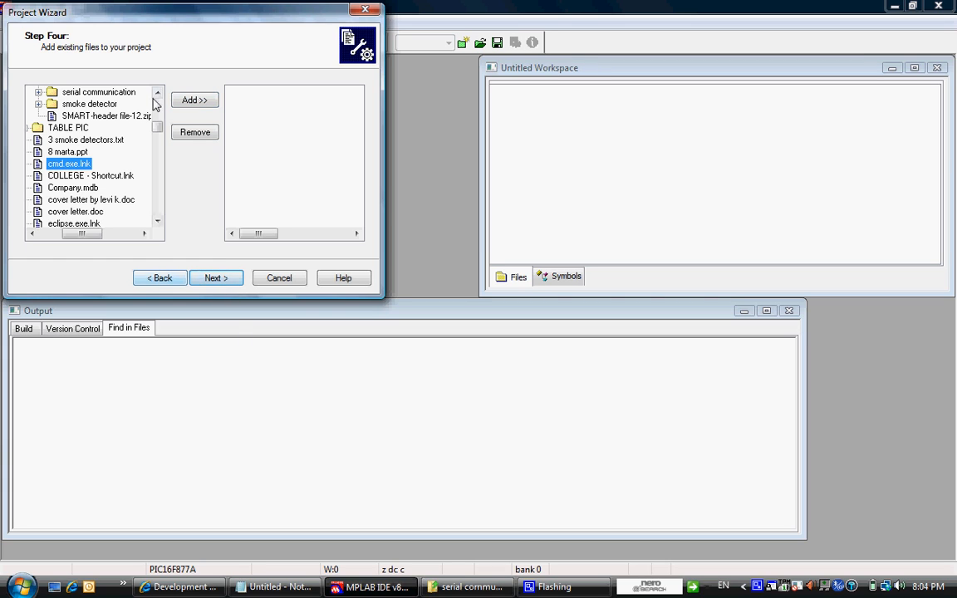
{"action": "left_click", "coordinate": [158, 93]}
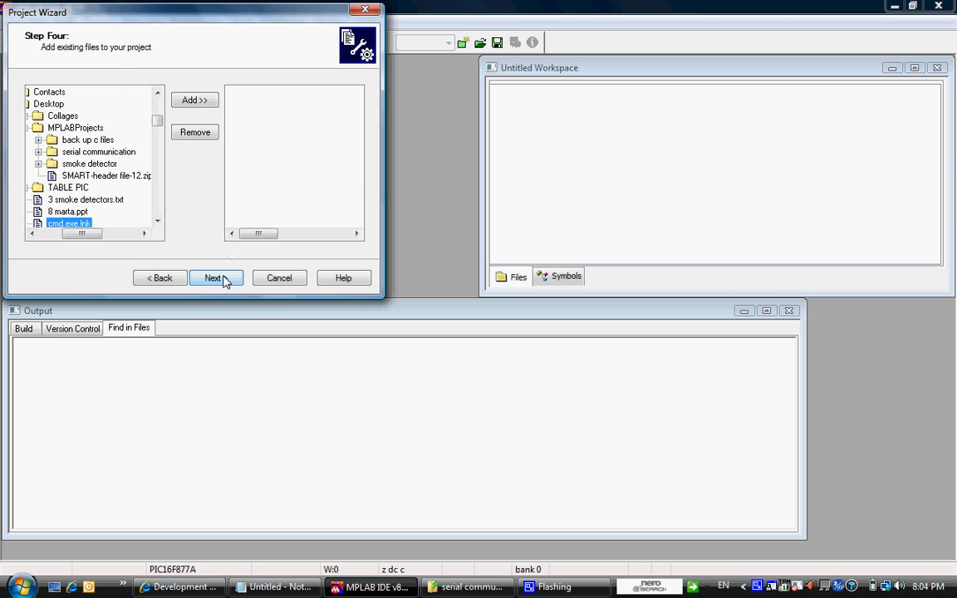
{"action": "left_click", "coordinate": [216, 278]}
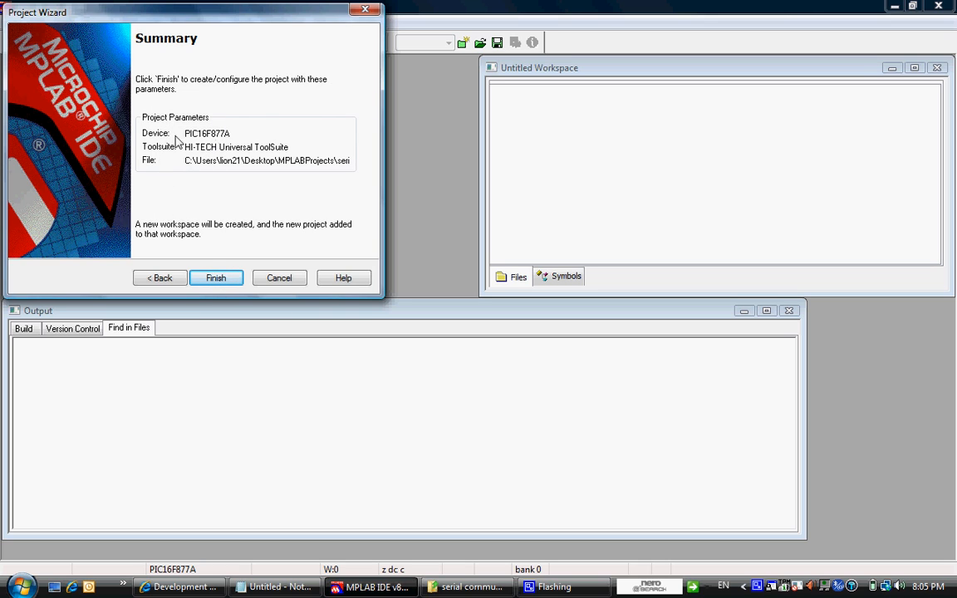
{"action": "mouse_move", "coordinate": [189, 181]}
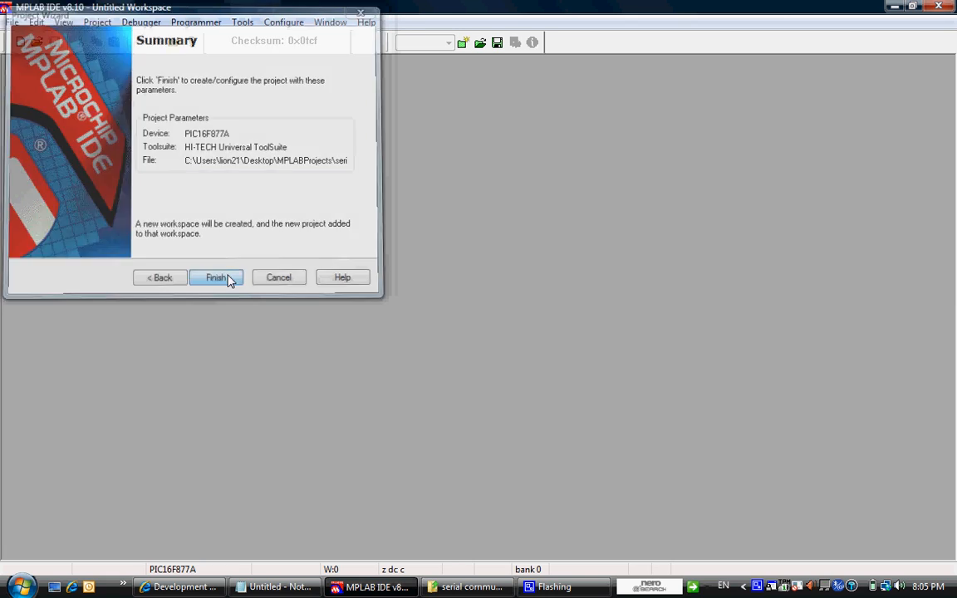
{"action": "left_click", "coordinate": [216, 277]}
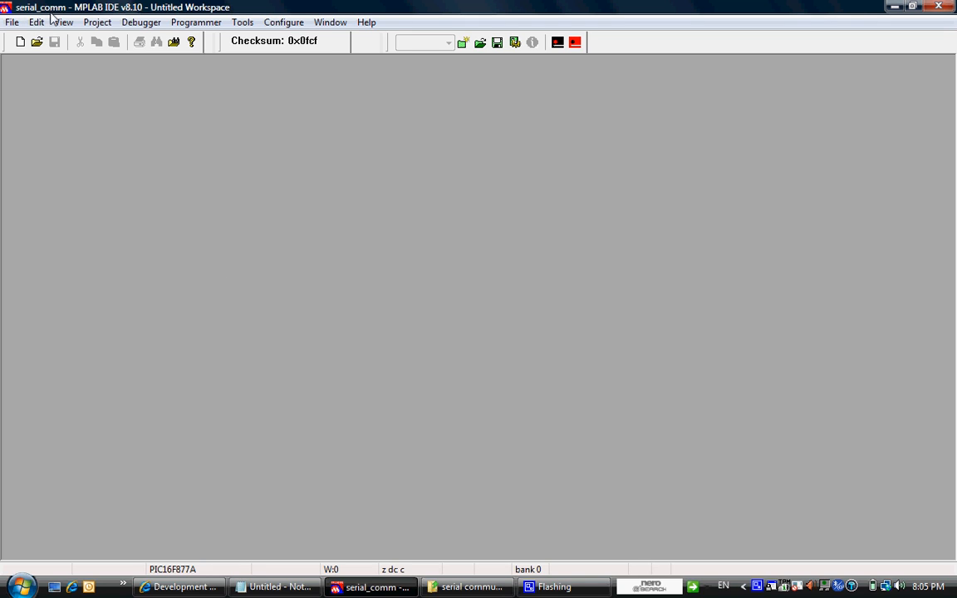
{"action": "mouse_move", "coordinate": [20, 42]}
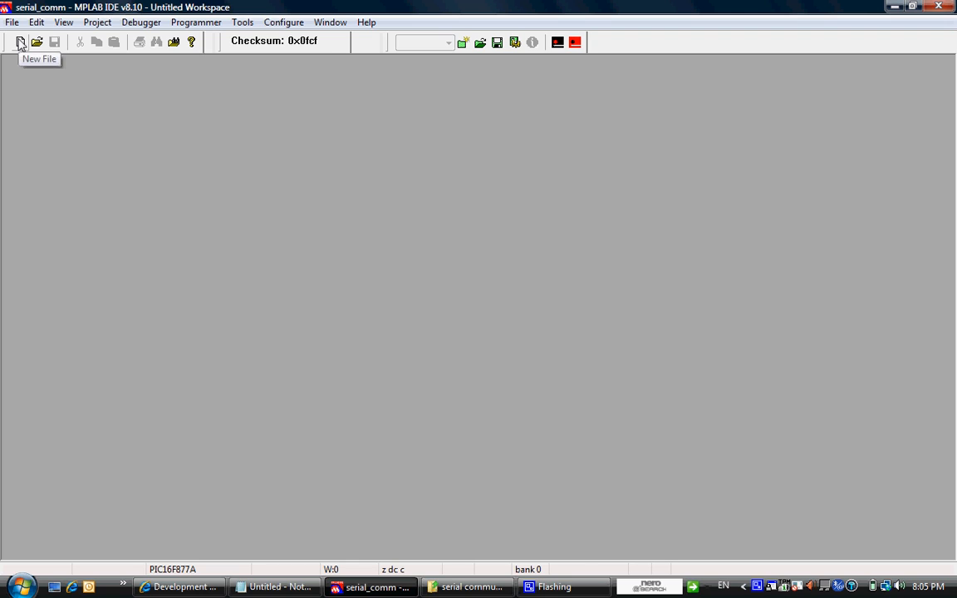
Create a new blank source file and maximise its editor window.
{"action": "left_click", "coordinate": [20, 42]}
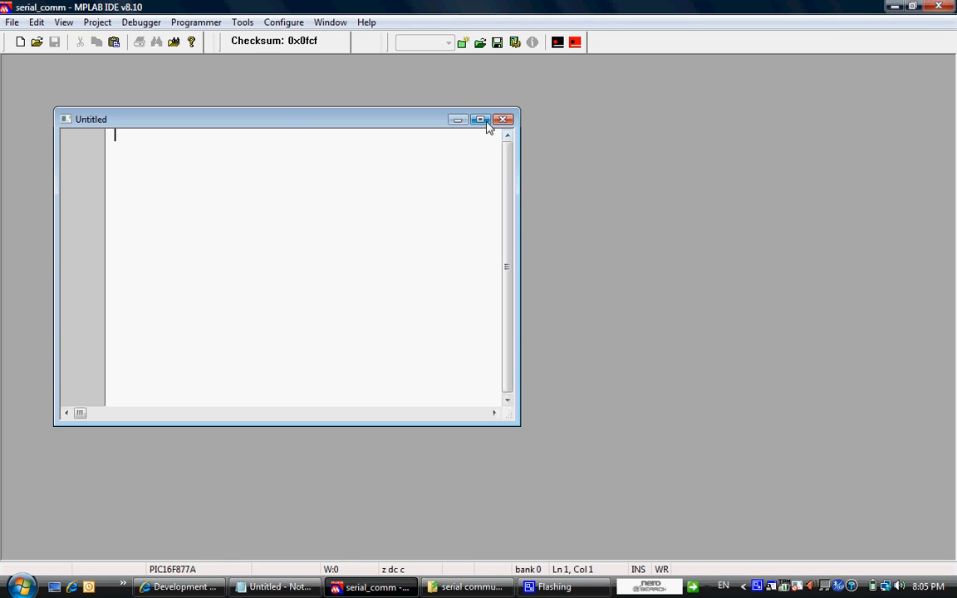
{"action": "left_click", "coordinate": [478, 119]}
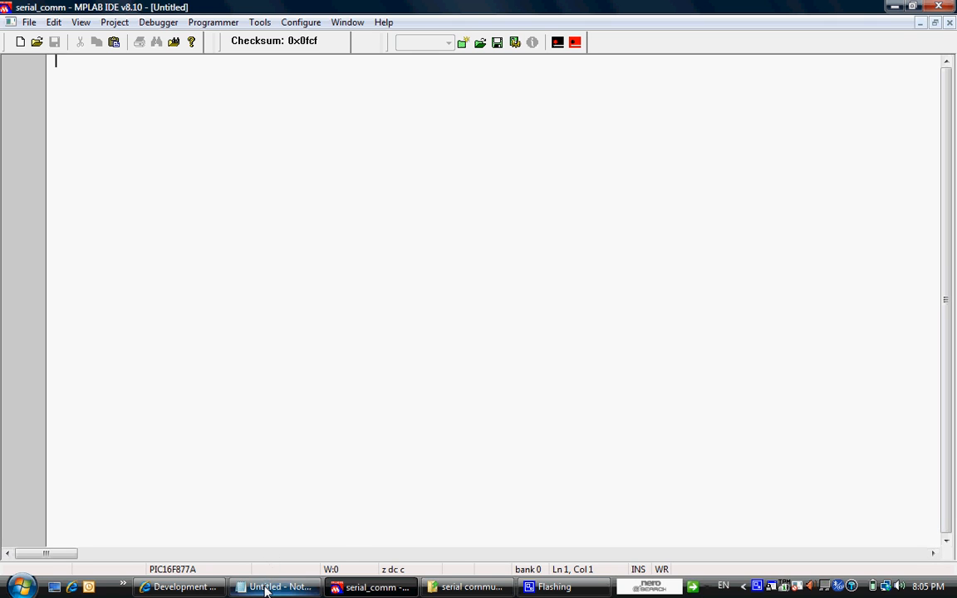
Bring over the serial communication C program from the Notepad notes into the untitled file.
{"action": "left_click", "coordinate": [279, 587]}
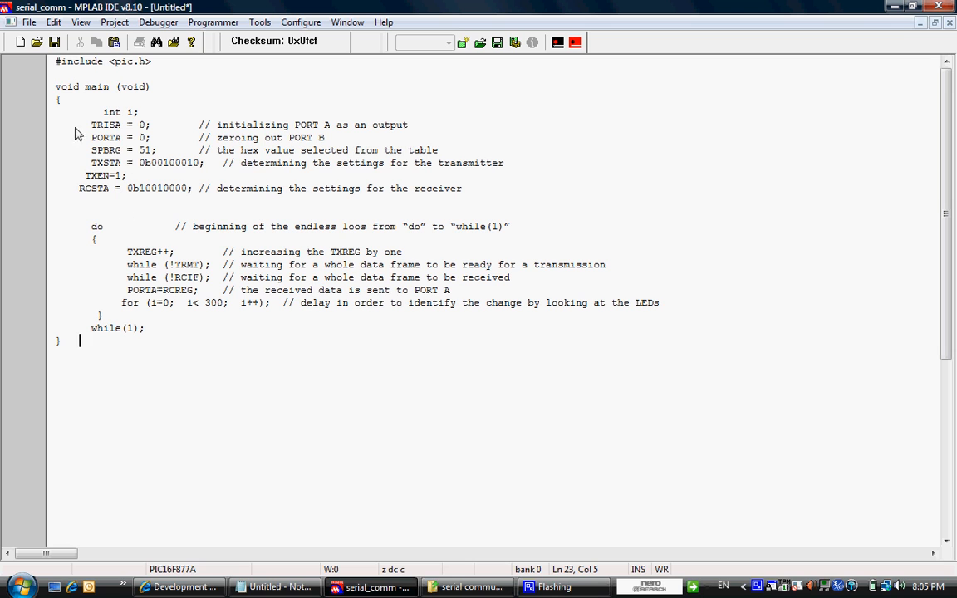
Save the code as serial_comm.c in the MPLABProjects serial communication folder.
{"action": "left_click", "coordinate": [30, 21]}
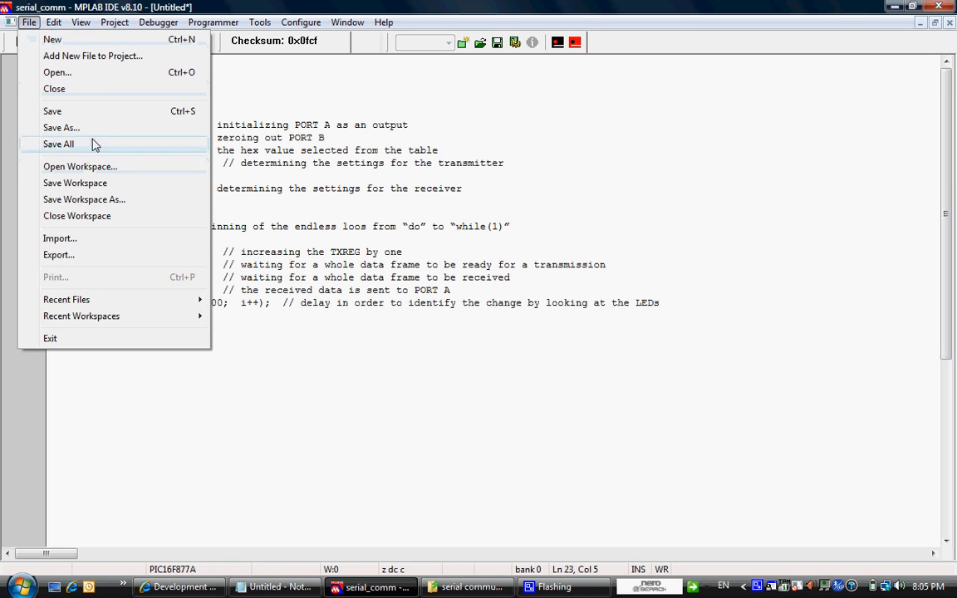
{"action": "left_click", "coordinate": [60, 126]}
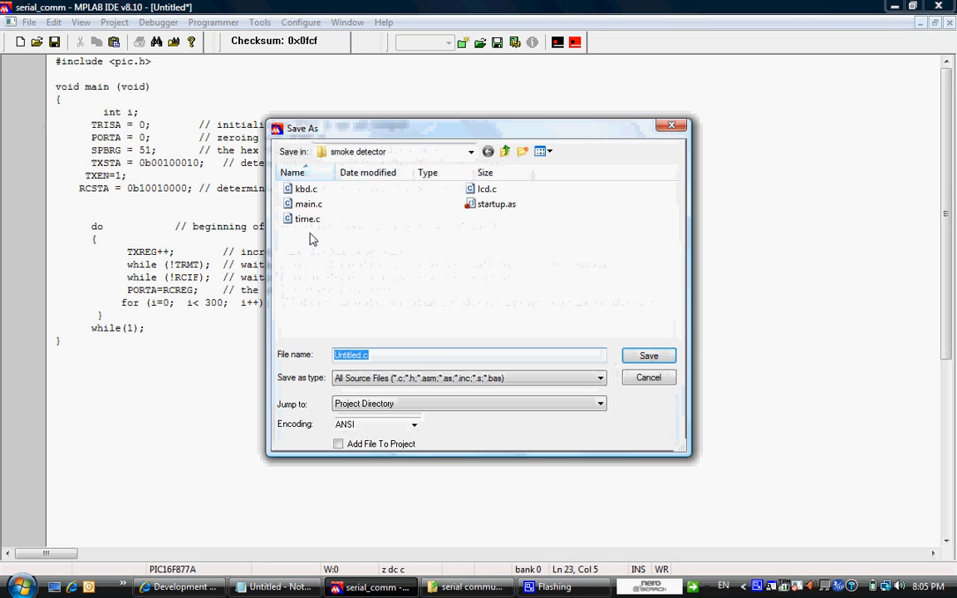
{"action": "left_click", "coordinate": [470, 151]}
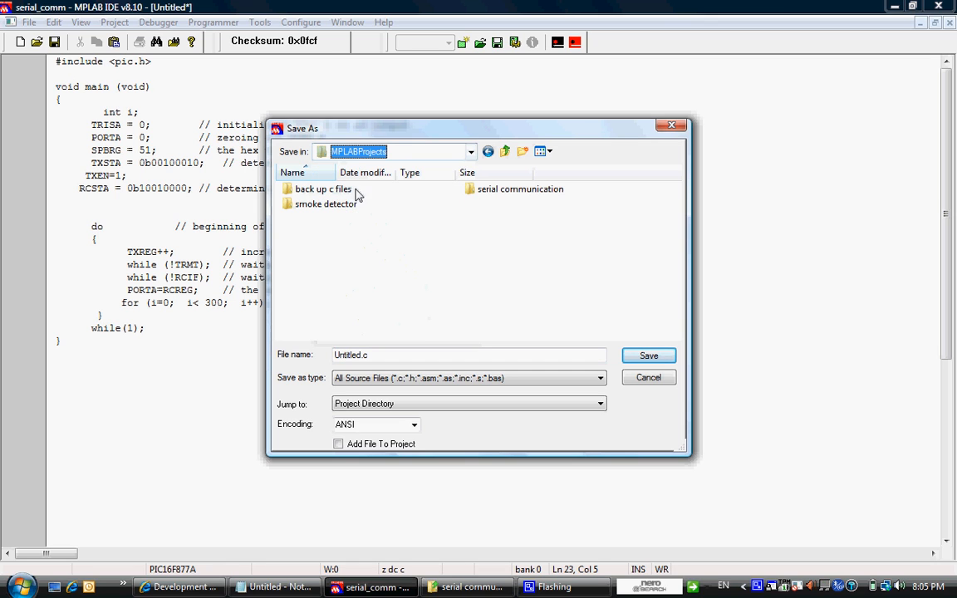
{"action": "double_click", "coordinate": [520, 190]}
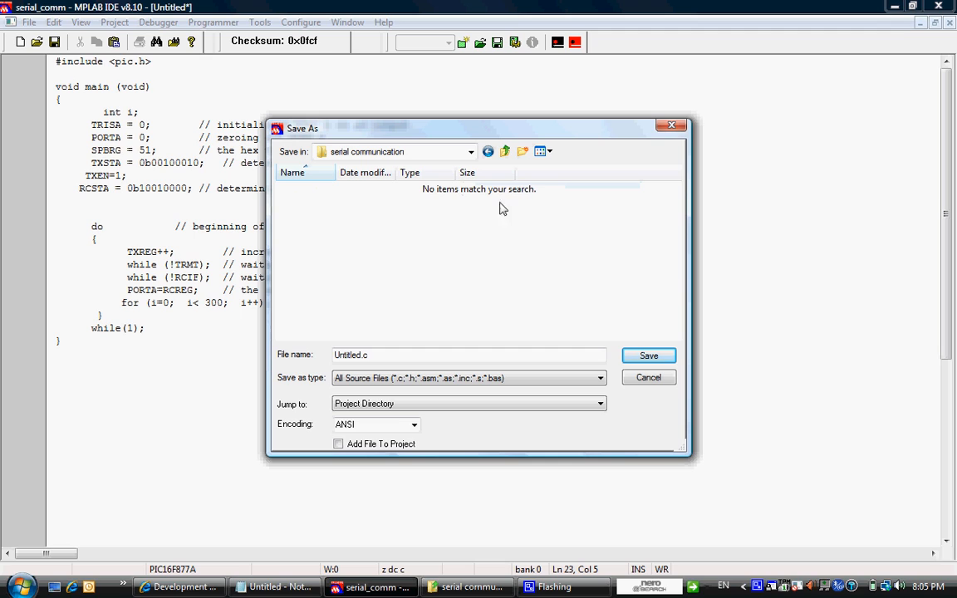
{"action": "left_click", "coordinate": [468, 356]}
{"action": "type", "text": "serial_comm"}
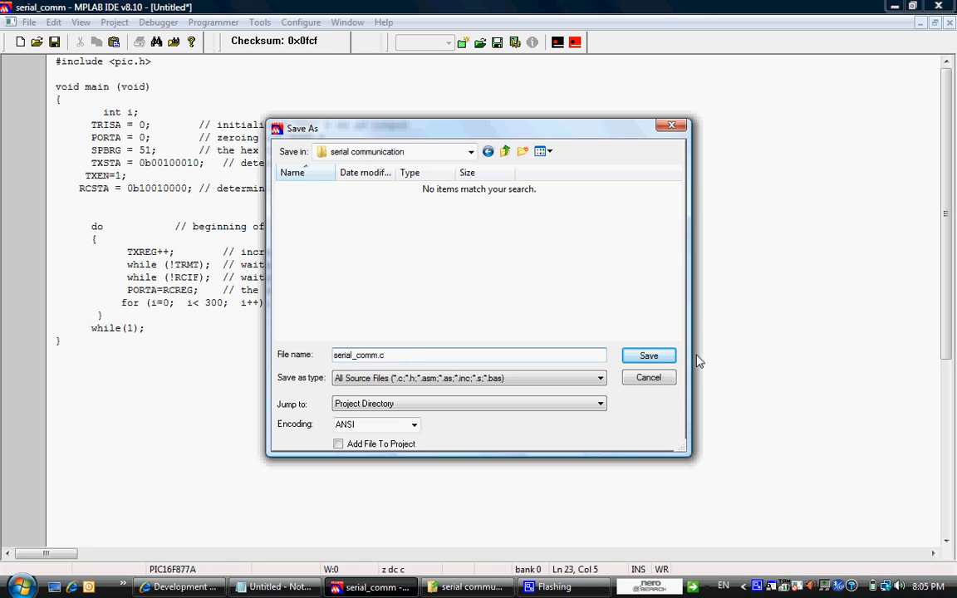
{"action": "left_click", "coordinate": [648, 355]}
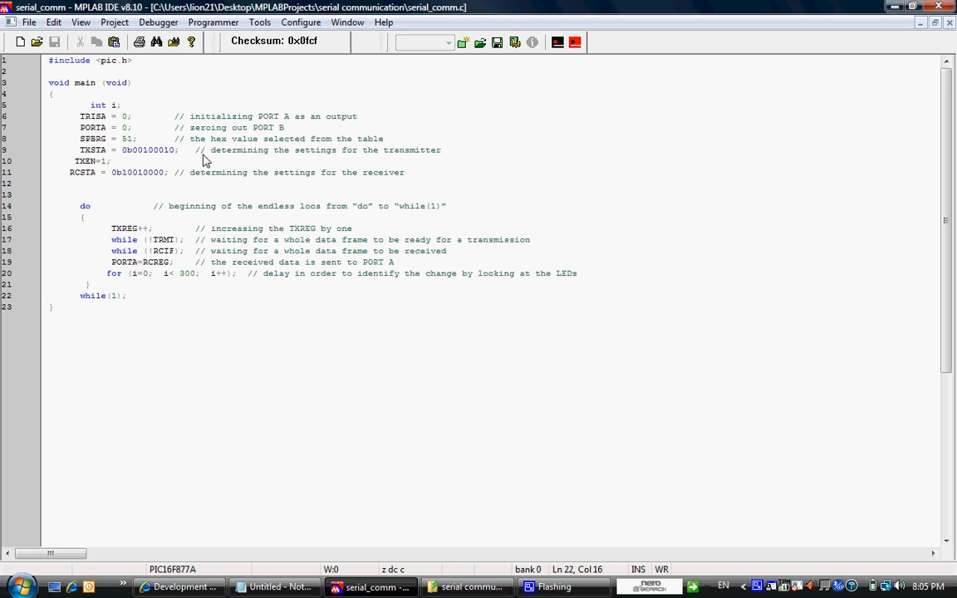
{"action": "mouse_move", "coordinate": [52, 68]}
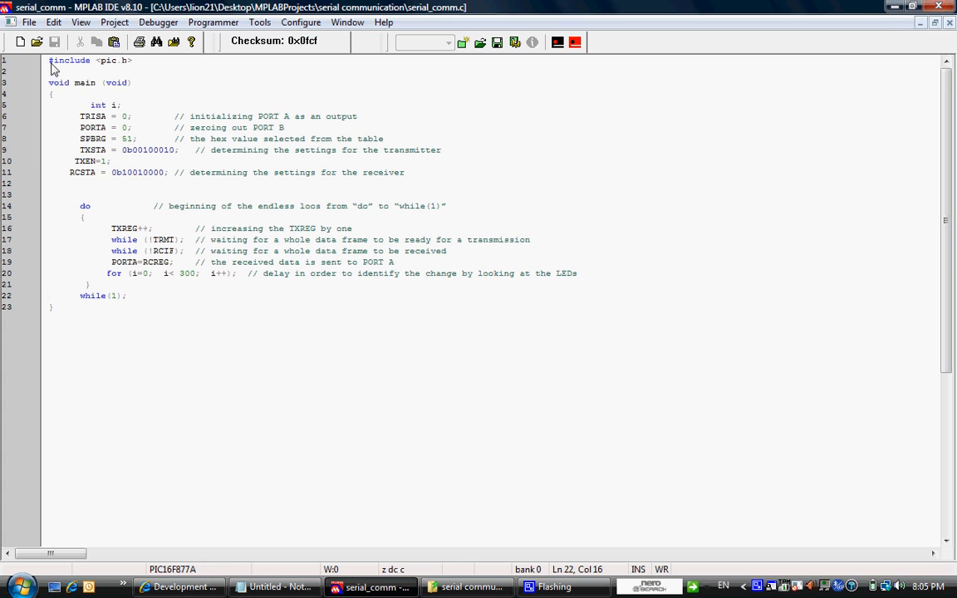
{"action": "mouse_move", "coordinate": [120, 70]}
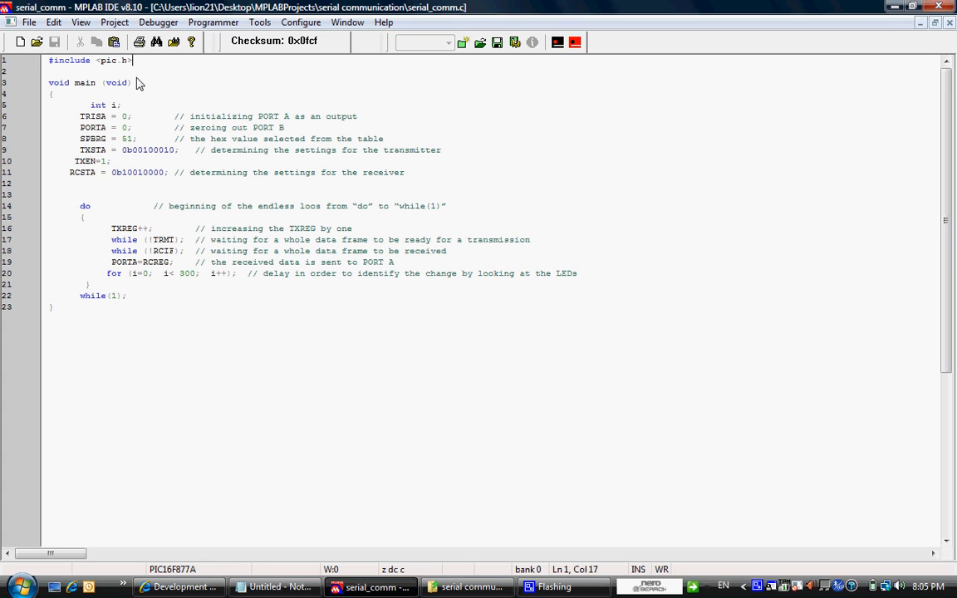
{"action": "mouse_move", "coordinate": [99, 58]}
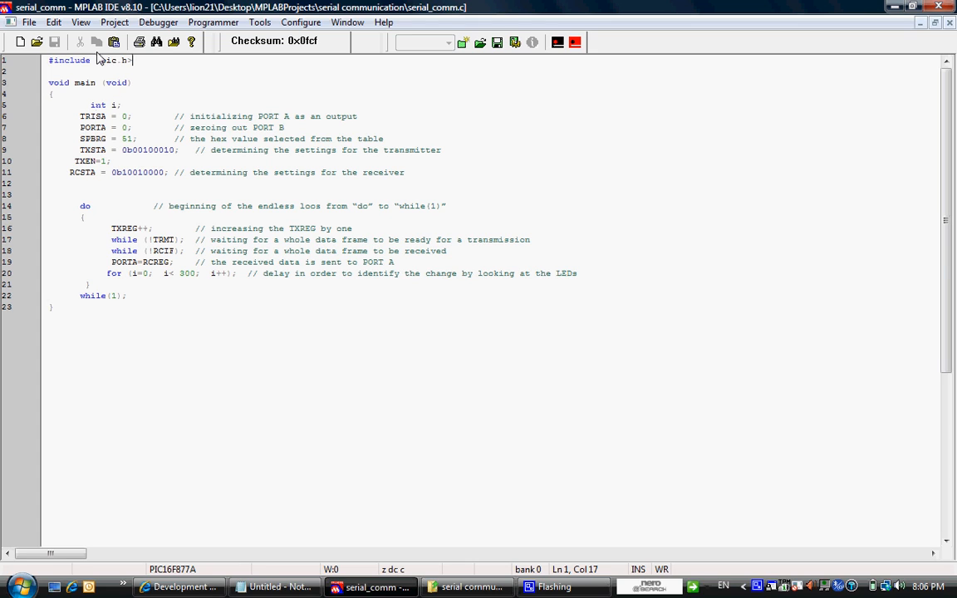
{"action": "mouse_move", "coordinate": [103, 319]}
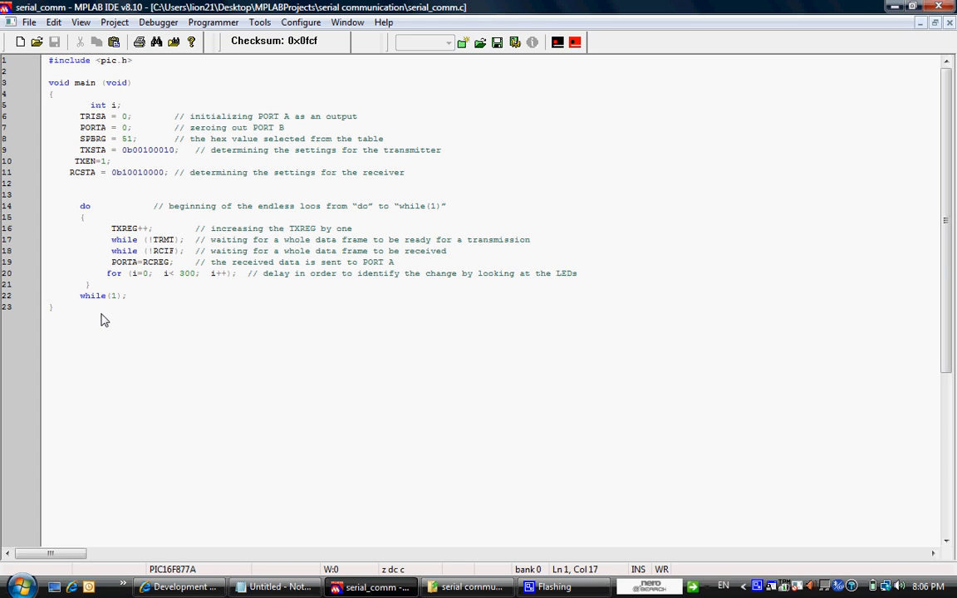
{"action": "mouse_move", "coordinate": [423, 204]}
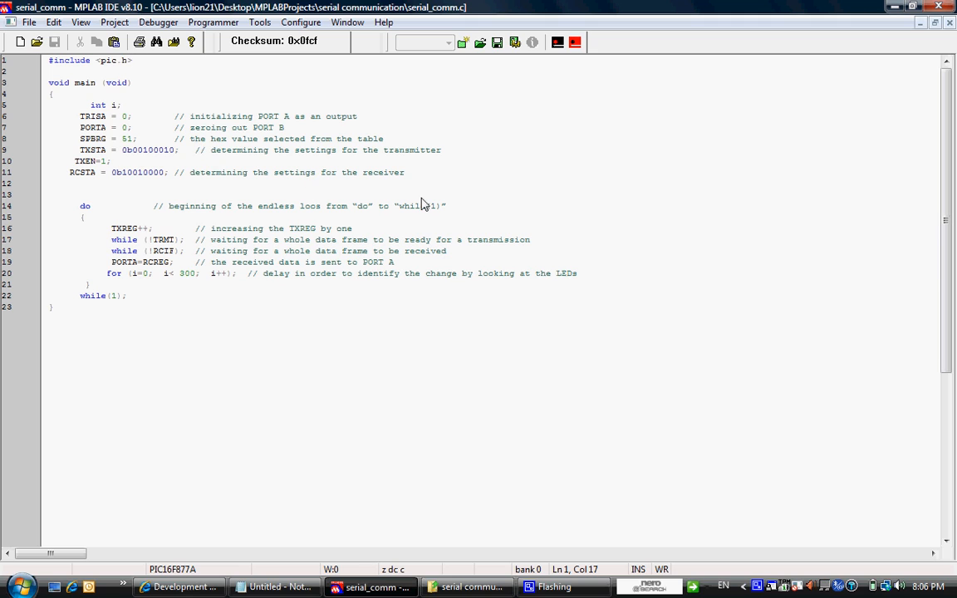
Show the Project menu commands over the saved serial_comm.c code.
{"action": "left_click", "coordinate": [115, 23]}
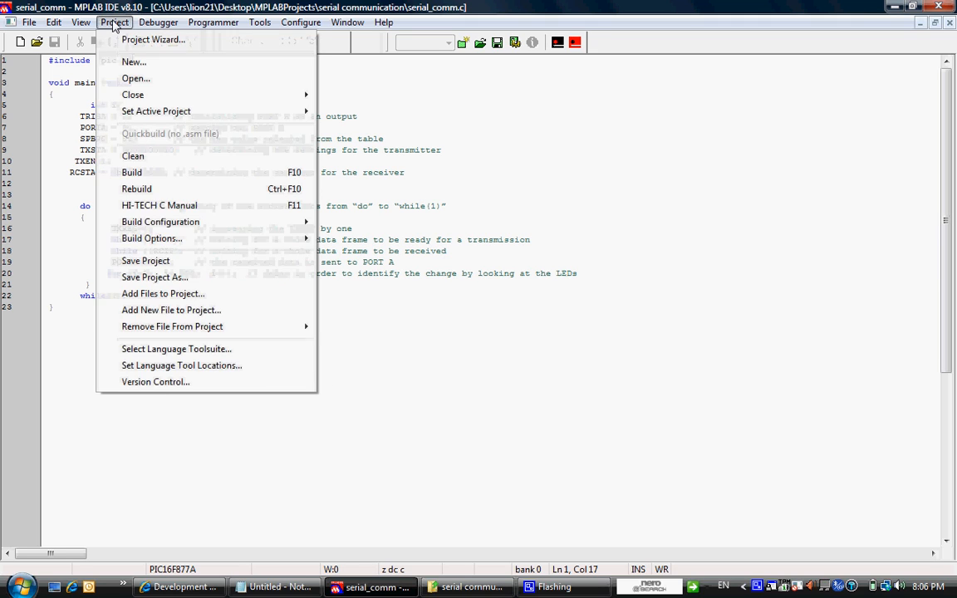
{"action": "mouse_move", "coordinate": [148, 179]}
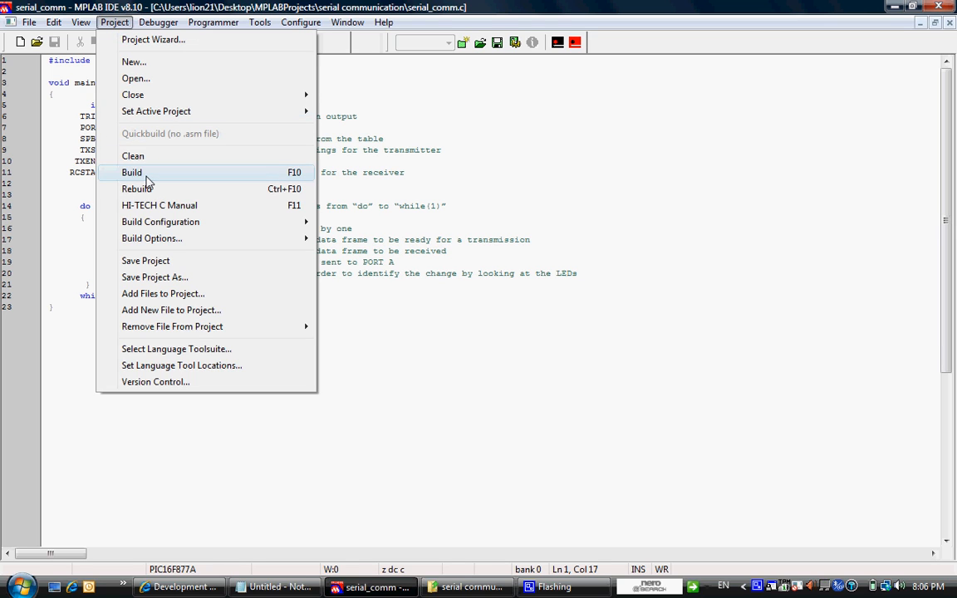
Build the serial_comm project; the build fails with a 'no file arguments' error.
{"action": "left_click", "coordinate": [131, 171]}
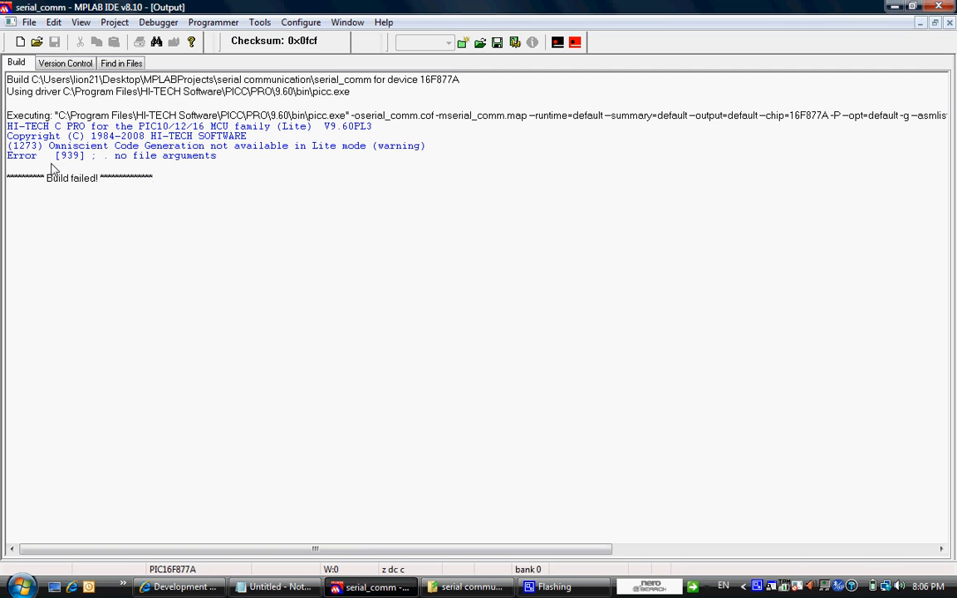
{"action": "mouse_move", "coordinate": [183, 163]}
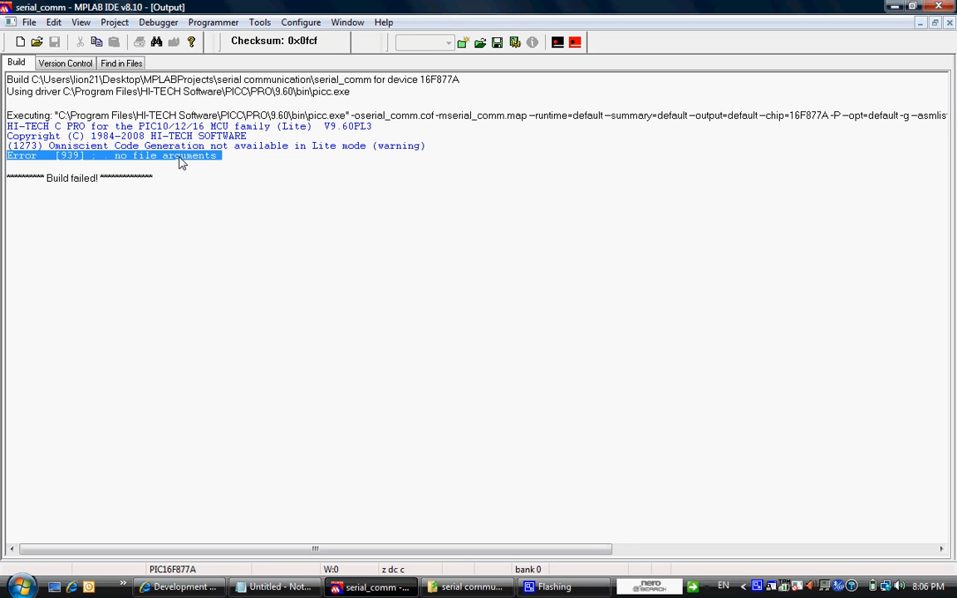
{"action": "mouse_move", "coordinate": [655, 243]}
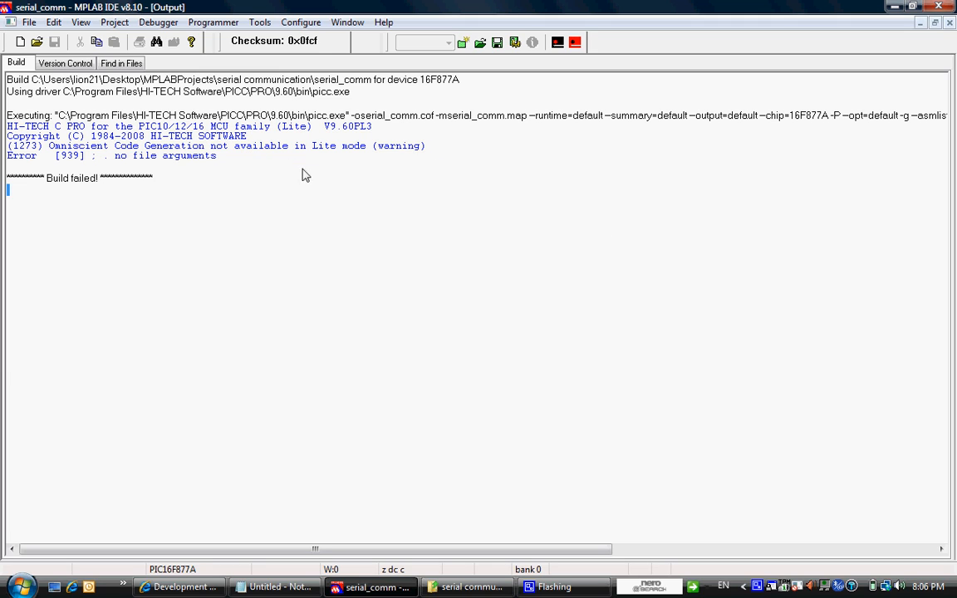
{"action": "mouse_move", "coordinate": [950, 26]}
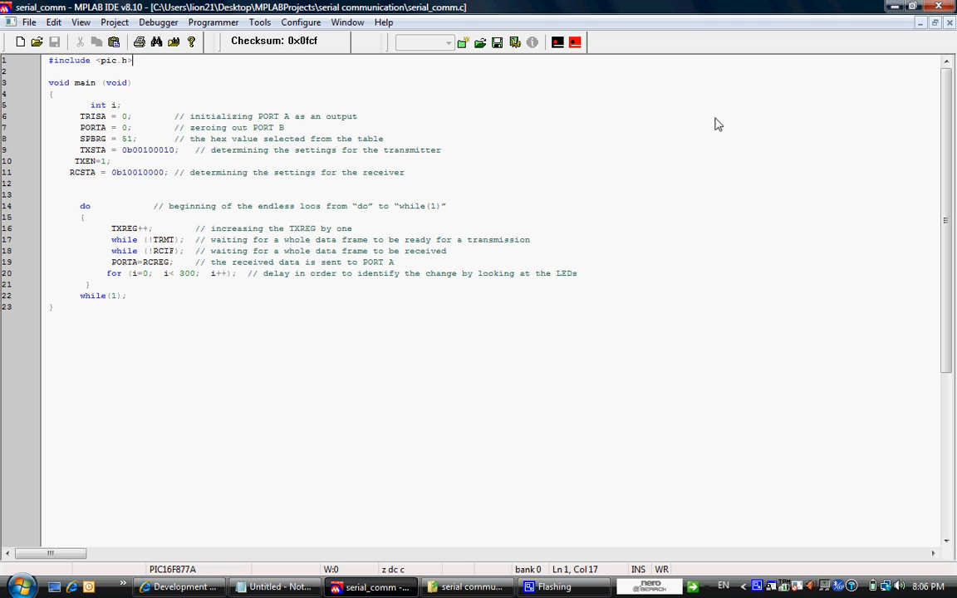
{"action": "mouse_move", "coordinate": [222, 196]}
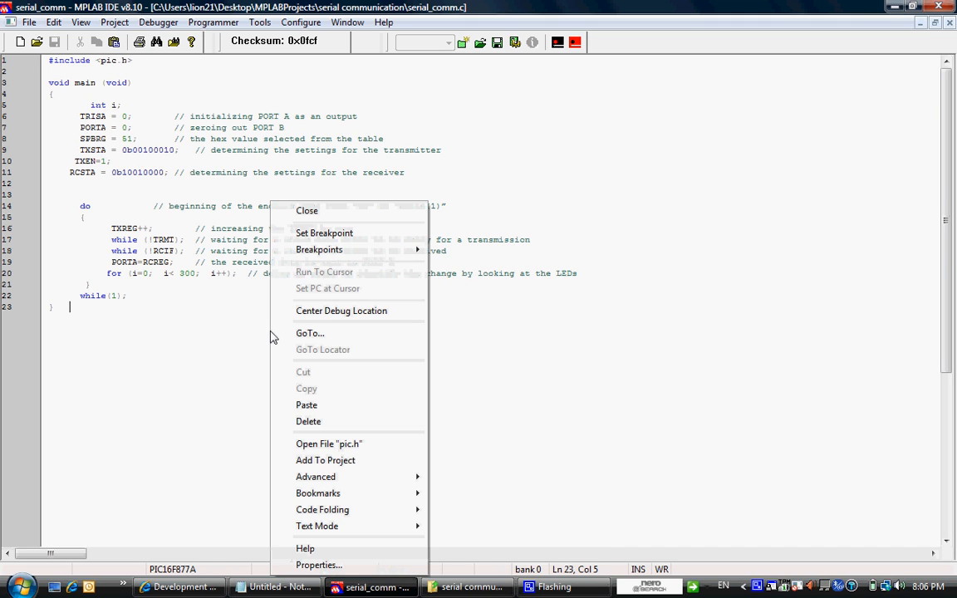
{"action": "mouse_move", "coordinate": [326, 460]}
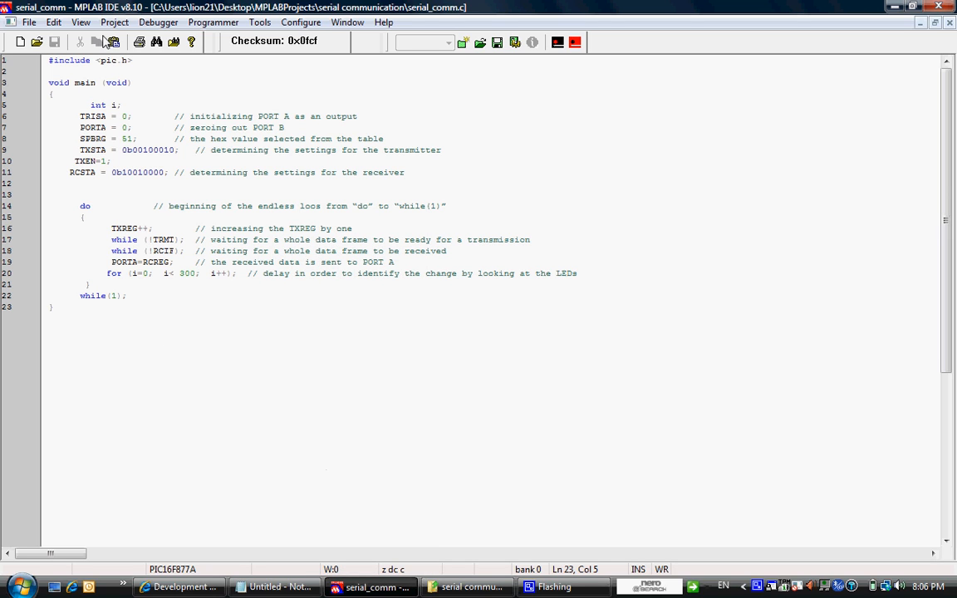
Bring up the Project menu again from the serial_comm.c editor to retry compiling.
{"action": "left_click", "coordinate": [115, 22]}
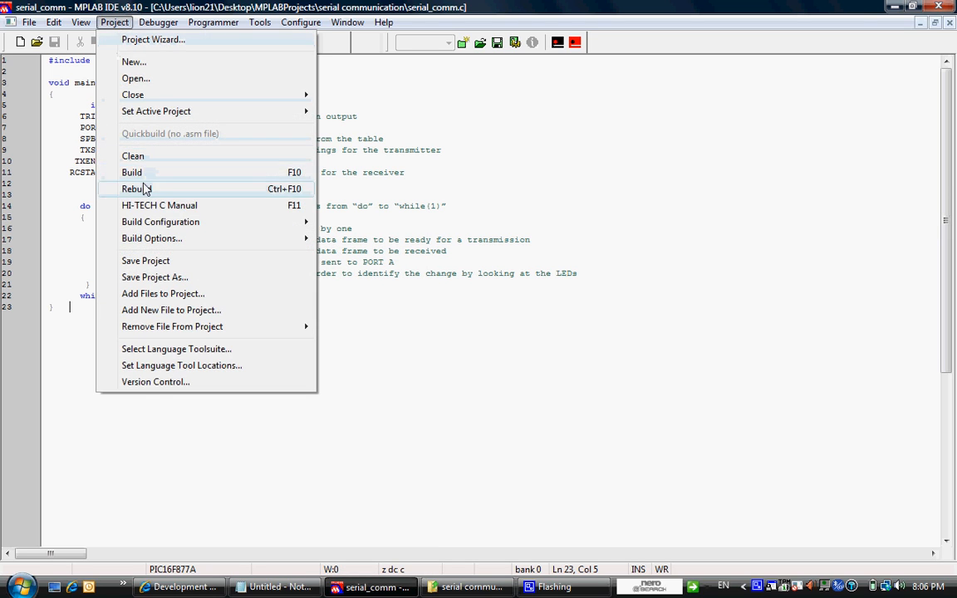
Rebuild the whole serial_comm project, ending in 'Build successful' with serial_comm.cof loaded.
{"action": "left_click", "coordinate": [133, 171]}
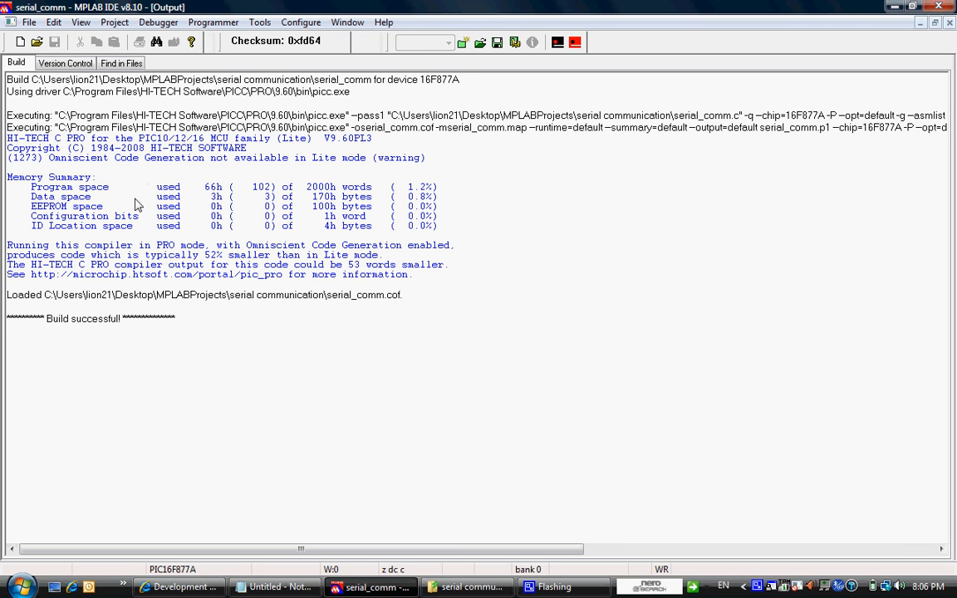
{"action": "mouse_move", "coordinate": [169, 322]}
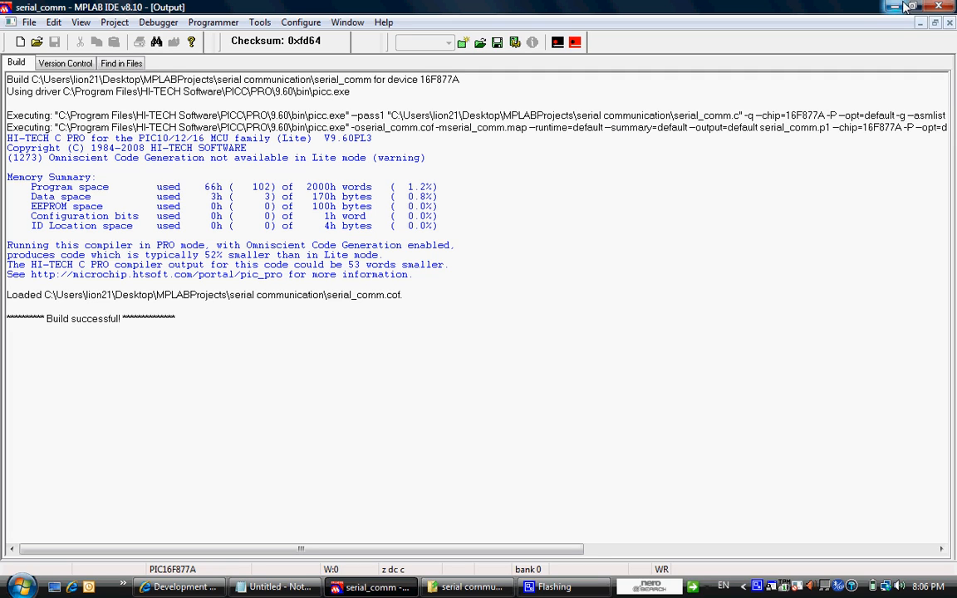
{"action": "mouse_move", "coordinate": [951, 23]}
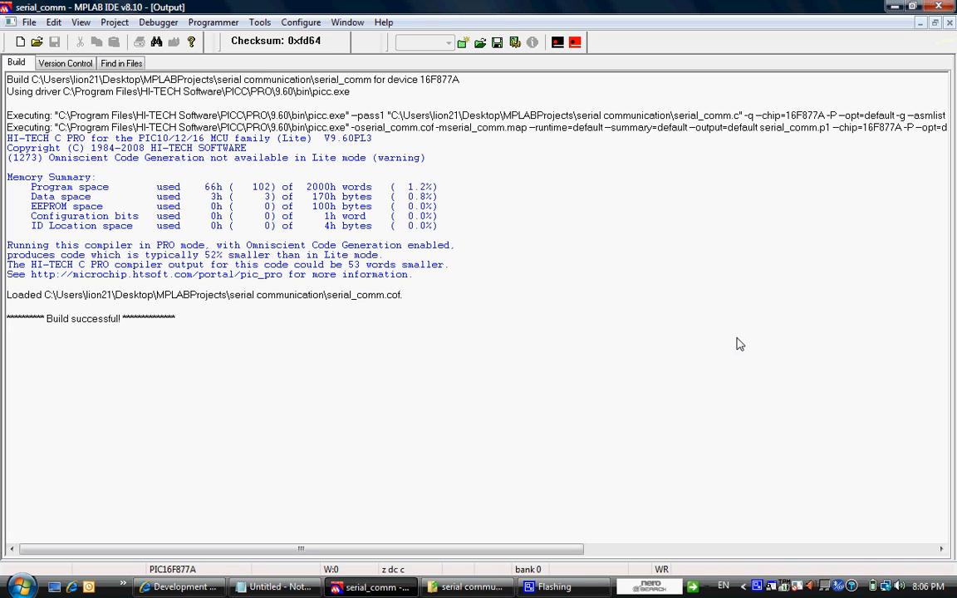
{"action": "mouse_move", "coordinate": [465, 589]}
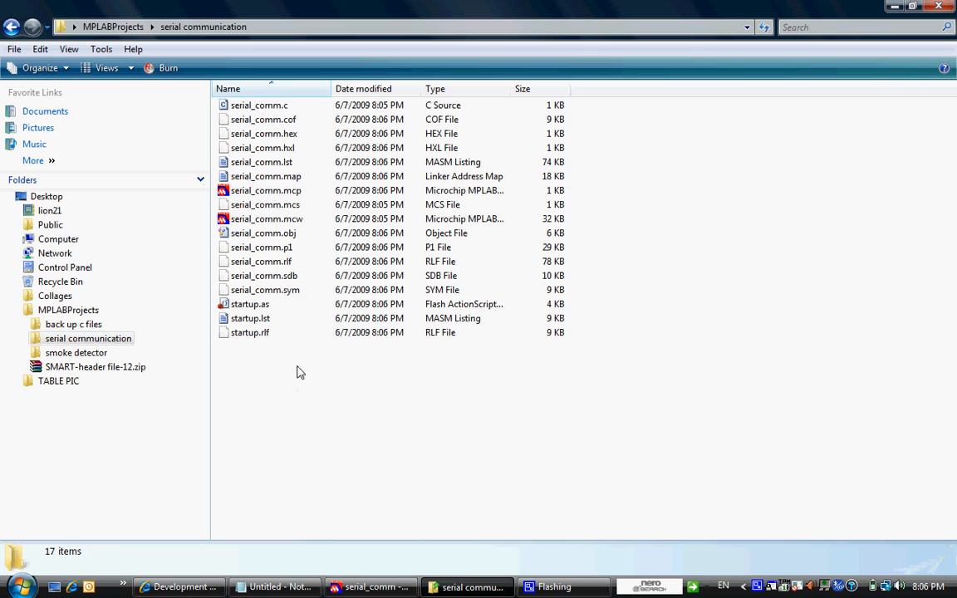
{"action": "mouse_move", "coordinate": [288, 140]}
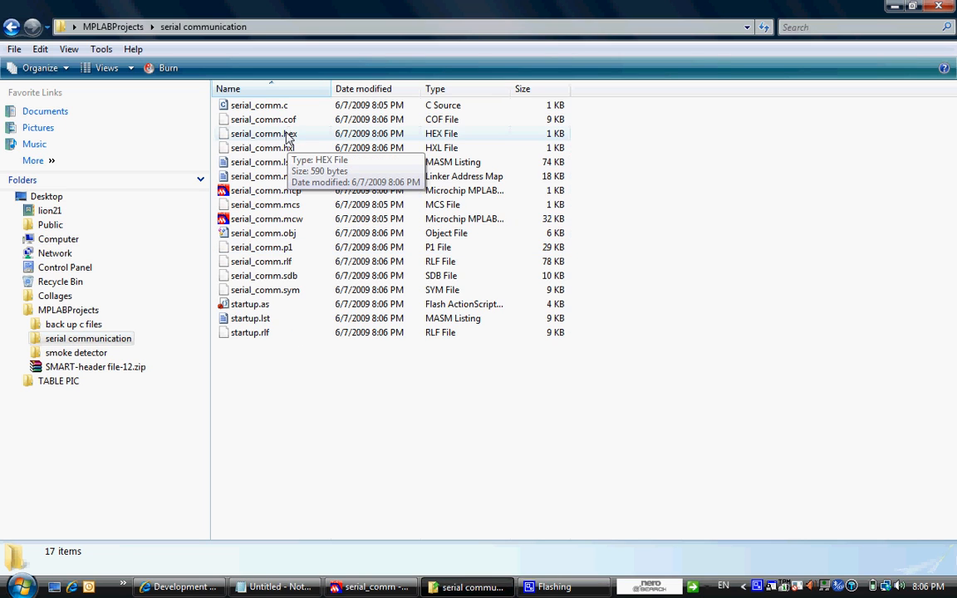
Select serial_comm.hex in the serial communication folder to see its 590-byte details.
{"action": "left_click", "coordinate": [262, 133]}
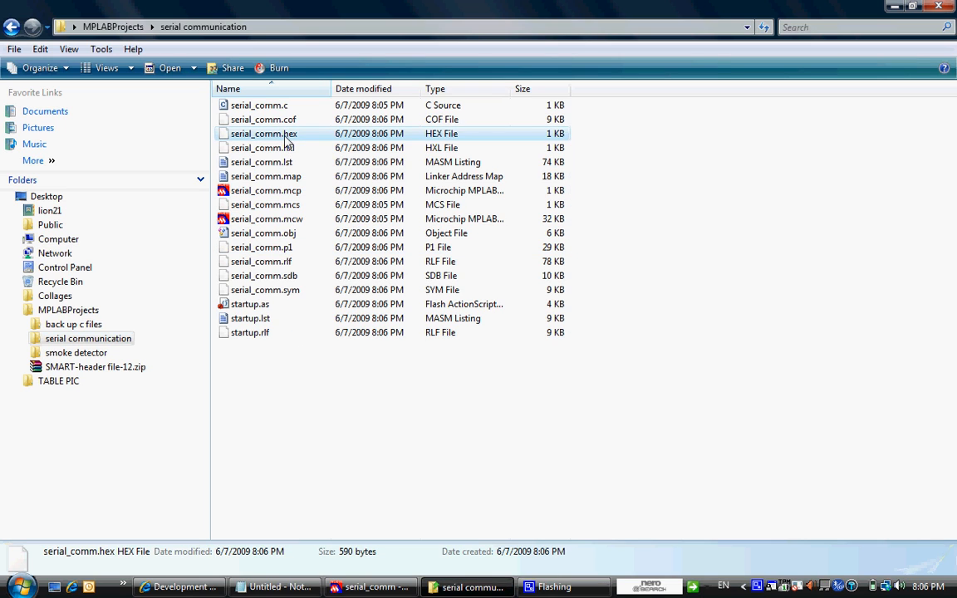
{"action": "mouse_move", "coordinate": [263, 148]}
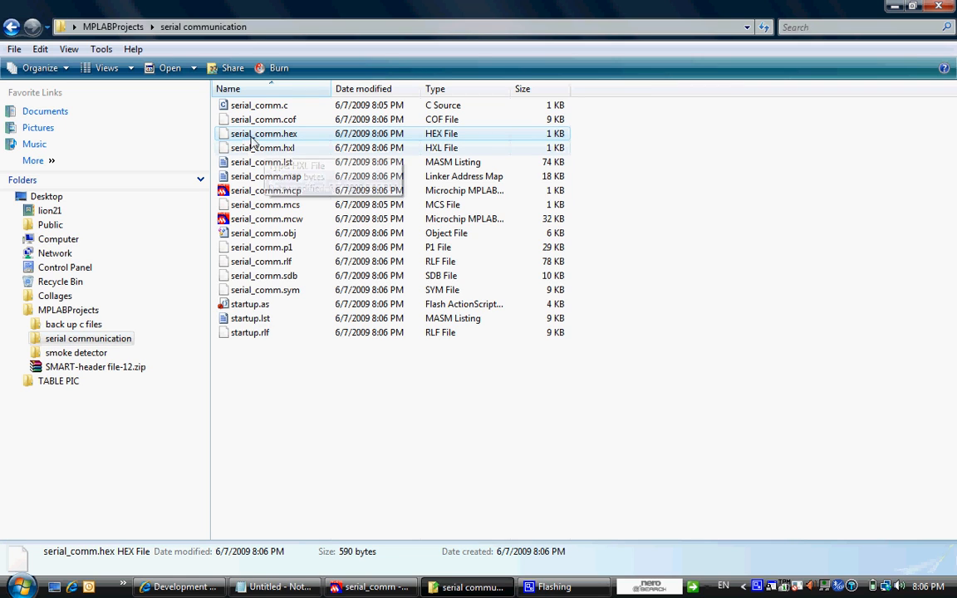
{"action": "mouse_move", "coordinate": [265, 133]}
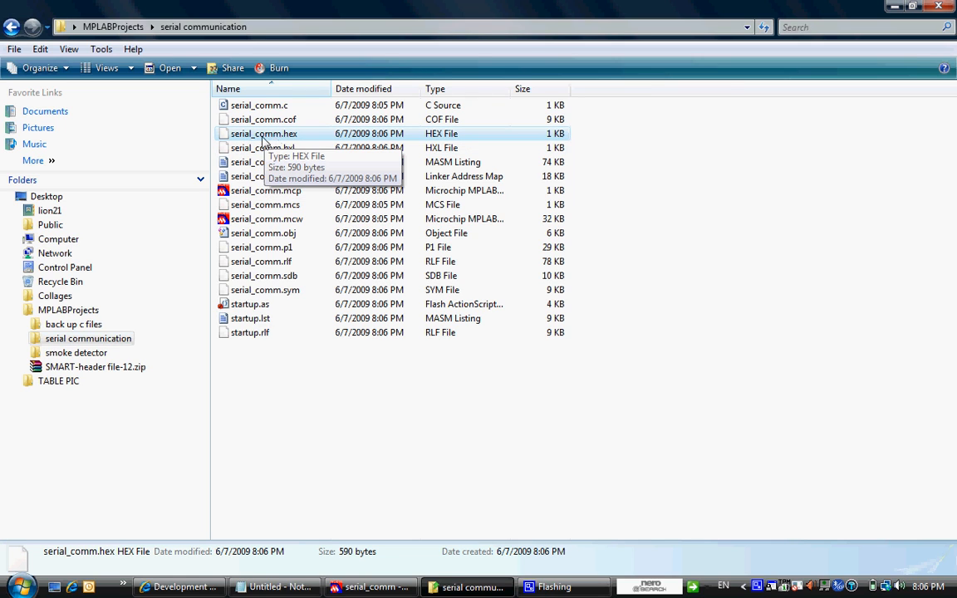
{"action": "mouse_move", "coordinate": [296, 148]}
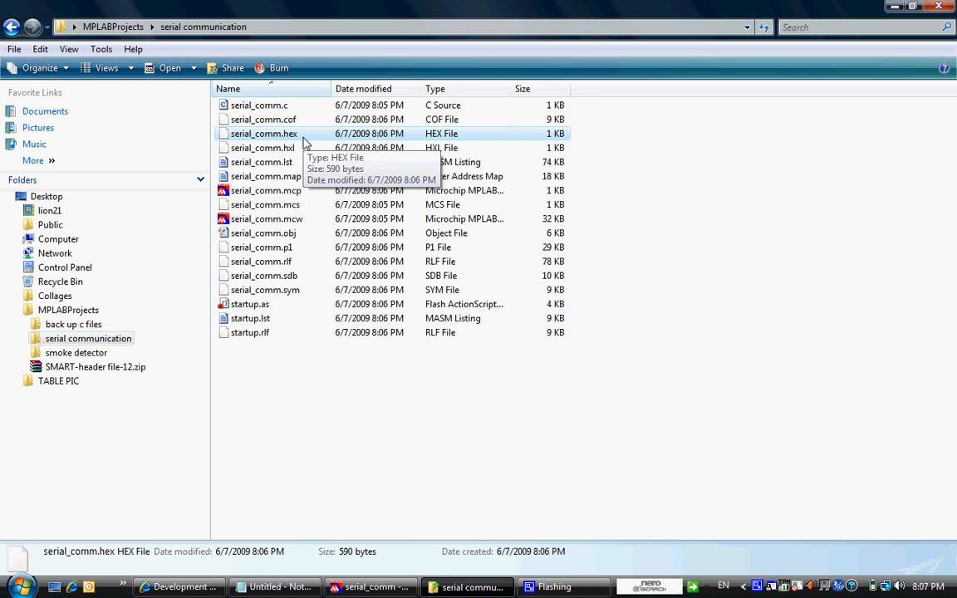
{"action": "mouse_move", "coordinate": [342, 440]}
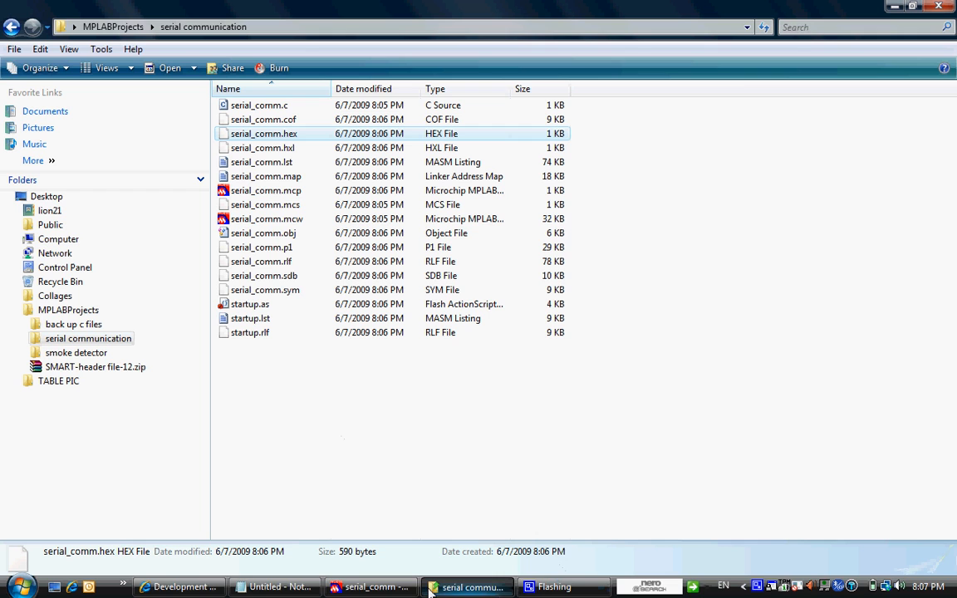
{"action": "mouse_move", "coordinate": [179, 587]}
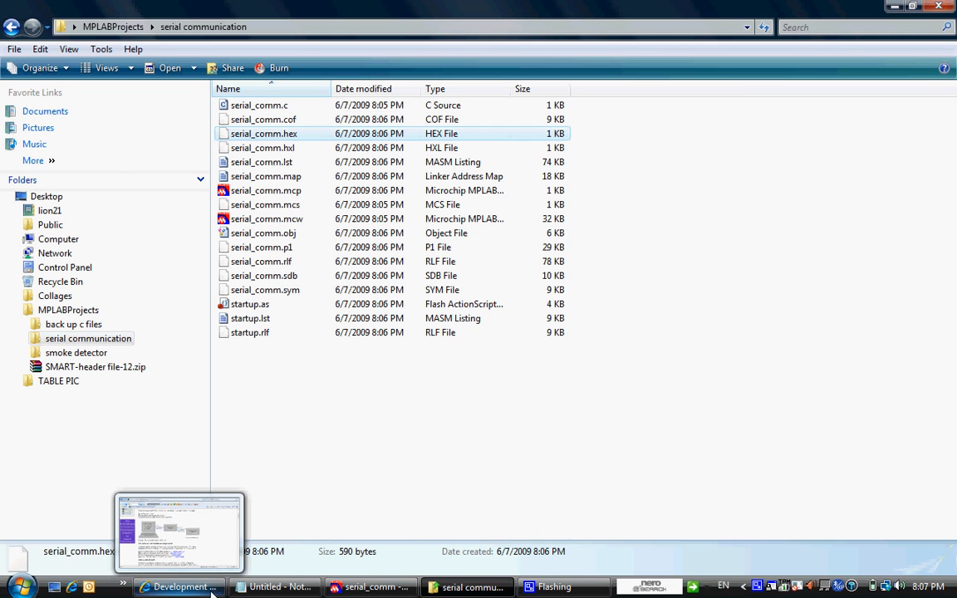
Switch to Internet Explorer and view the MicrocontrollerBoard.com Contact Us form.
{"action": "left_click", "coordinate": [179, 586]}
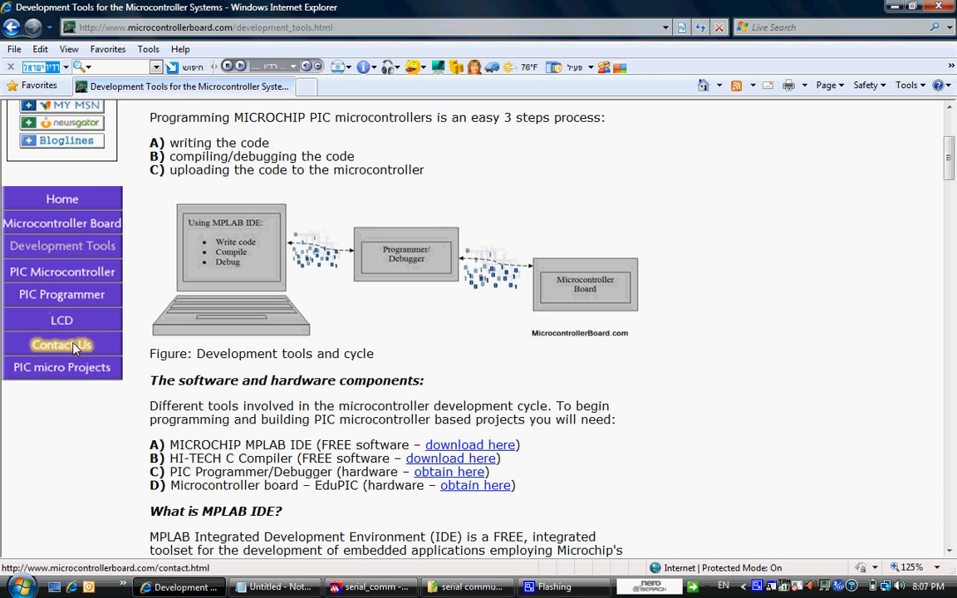
{"action": "left_click", "coordinate": [62, 344]}
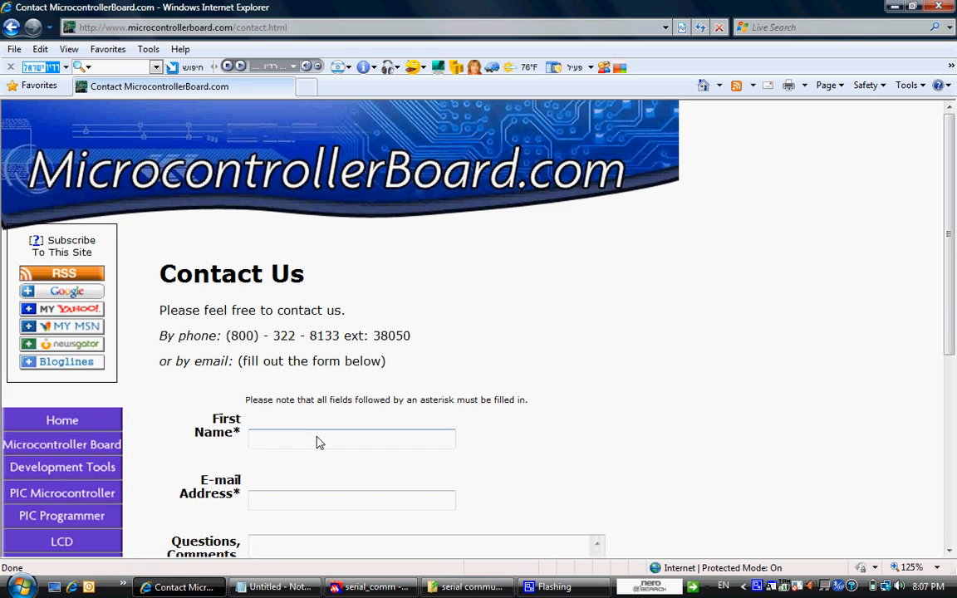
{"action": "scroll", "scroll_direction": "down", "scroll_amount": 3}
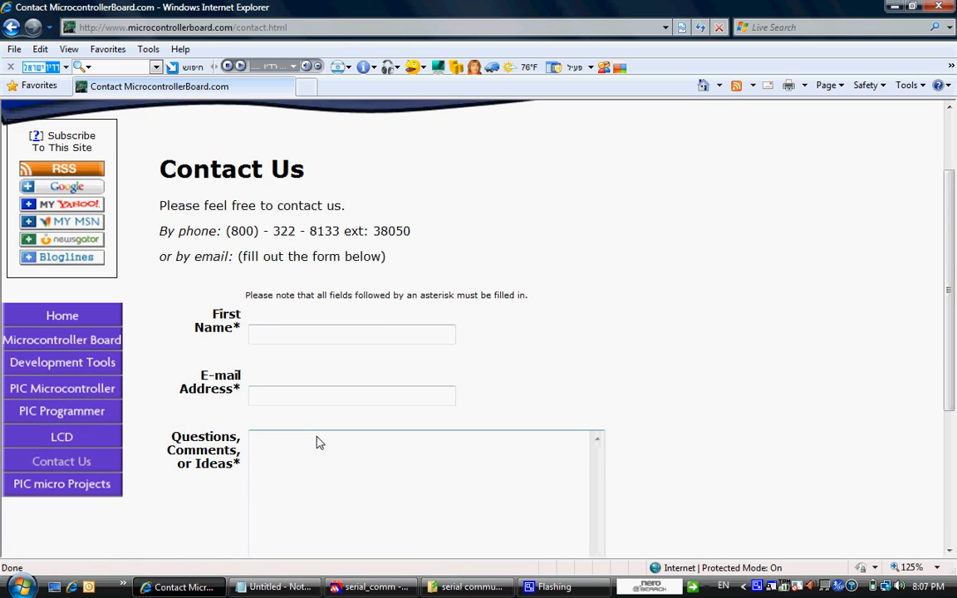